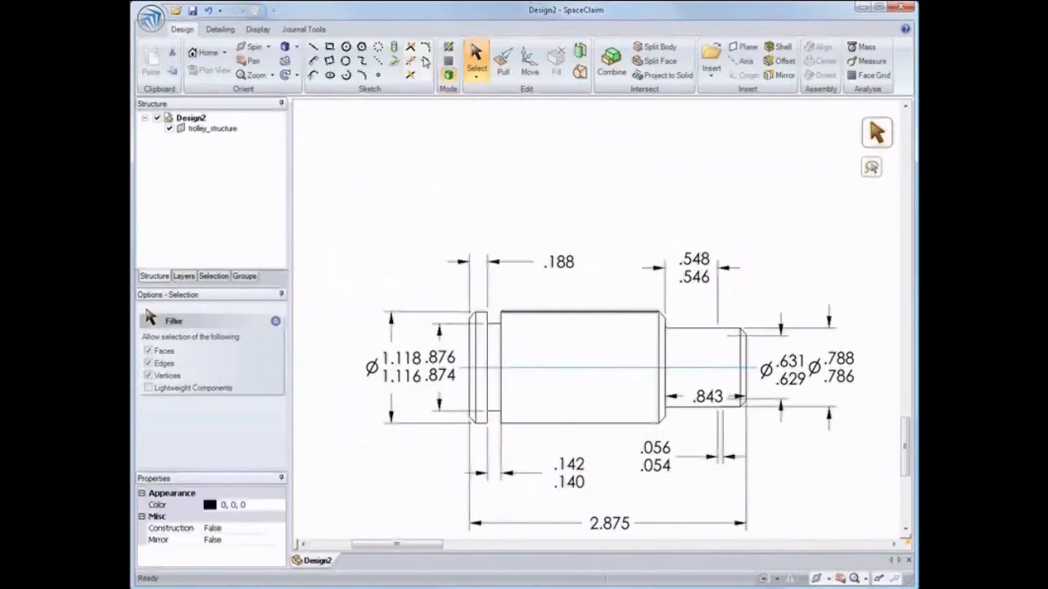
Move the hole along the curved surface of the solid with the Move tool
{"action": "left_click", "coordinate": [501, 57]}
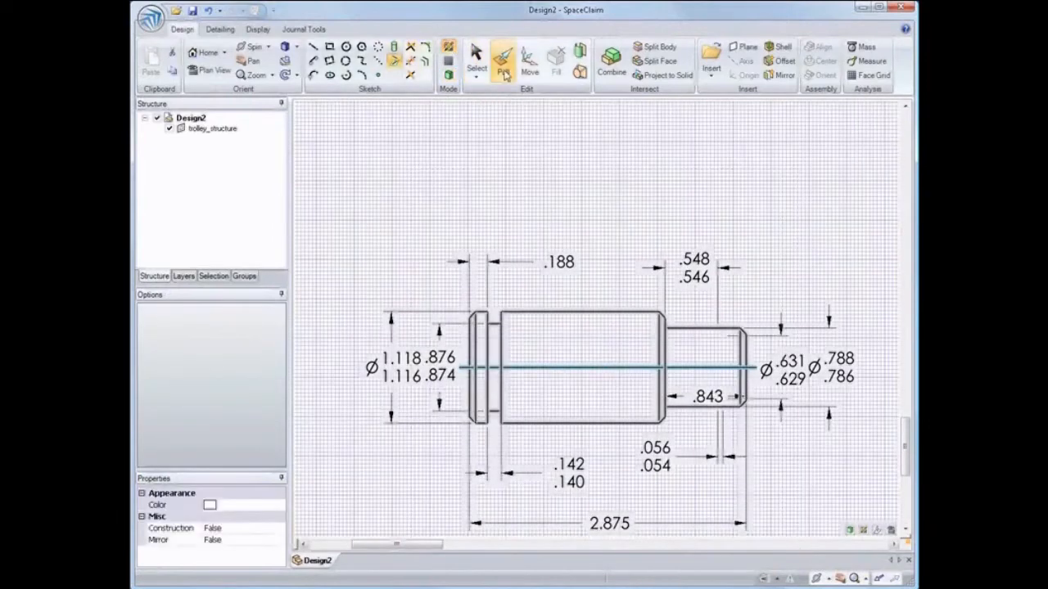
{"action": "left_click", "coordinate": [501, 59]}
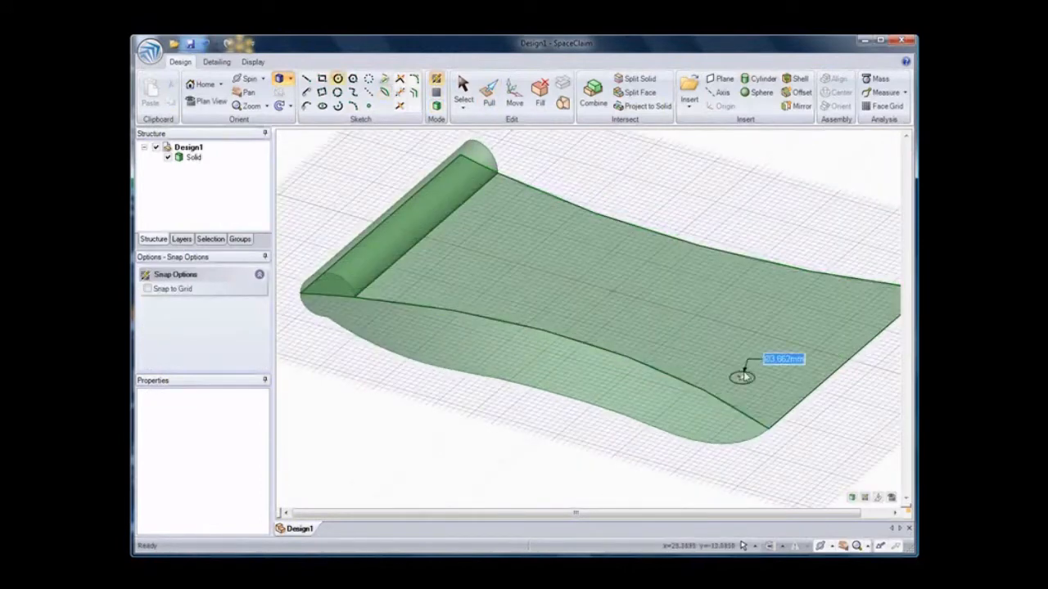
{"action": "left_click", "coordinate": [515, 92]}
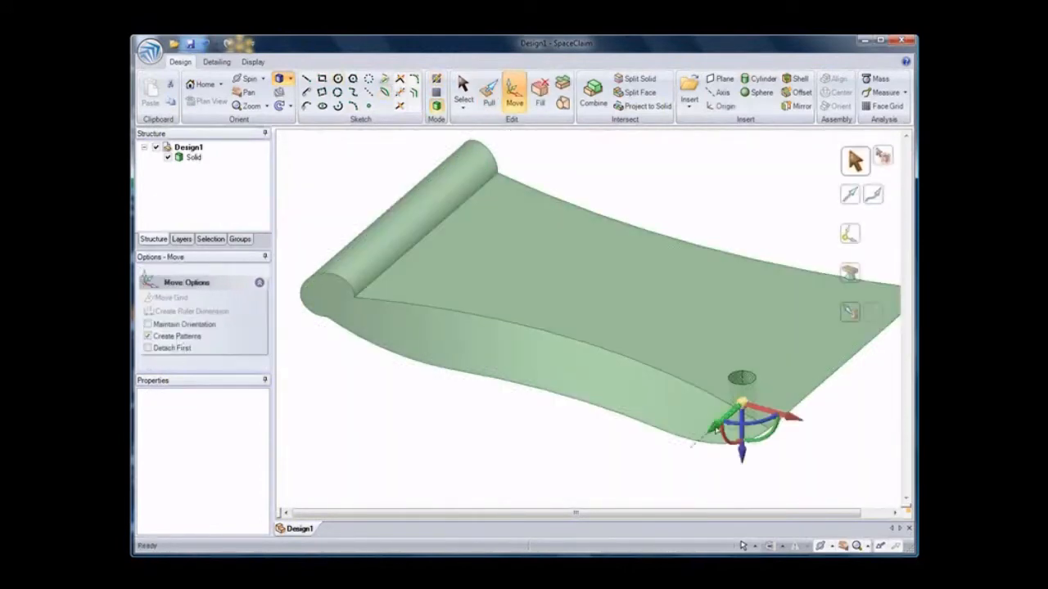
{"action": "left_click", "coordinate": [488, 92]}
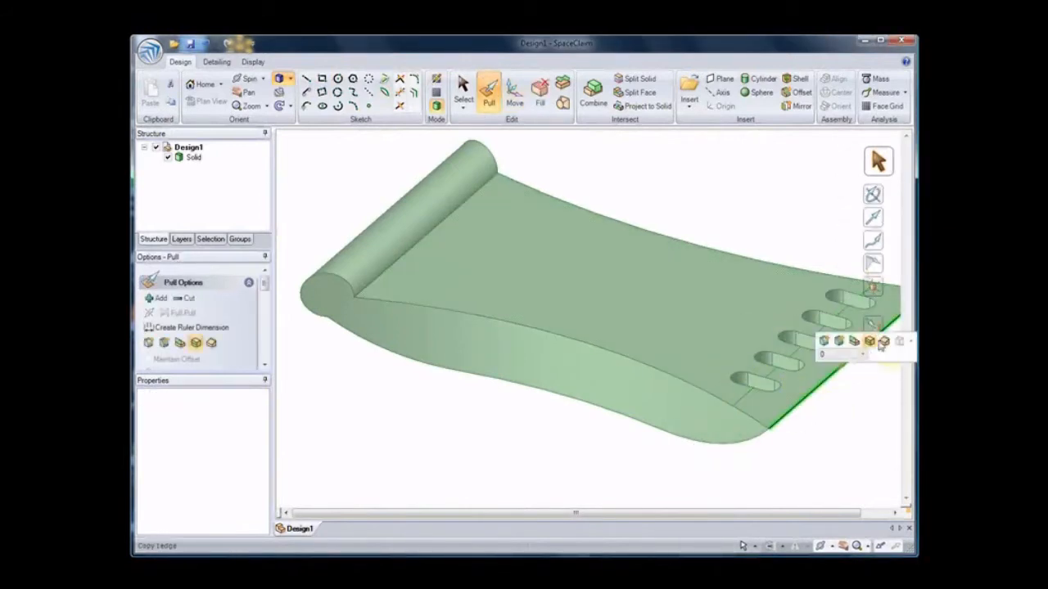
Pull a row of slots along the front edge and sketch a line across the top face
{"action": "left_click", "coordinate": [463, 91]}
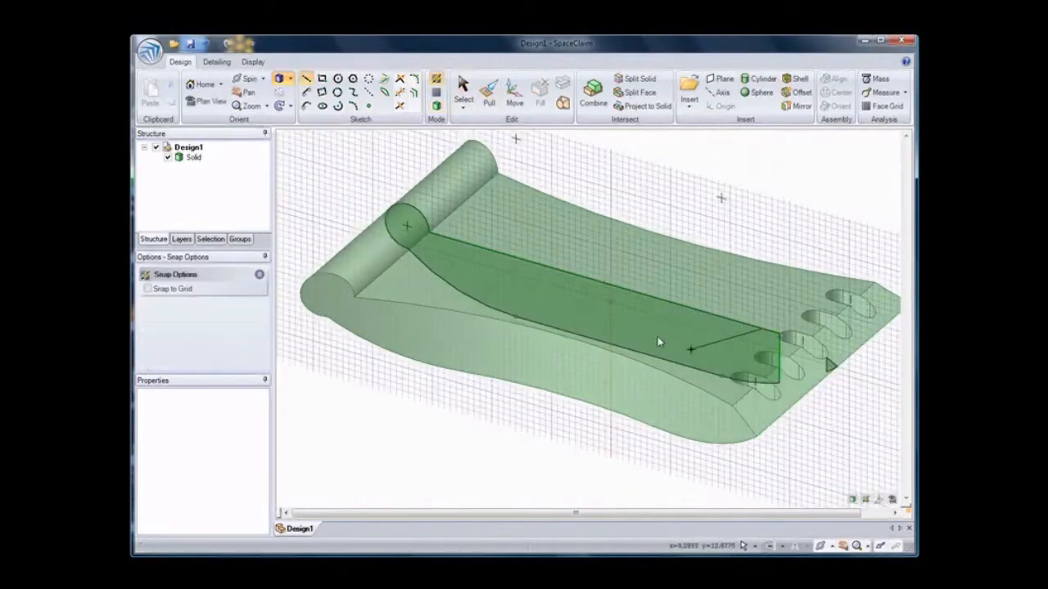
{"action": "left_click", "coordinate": [488, 91]}
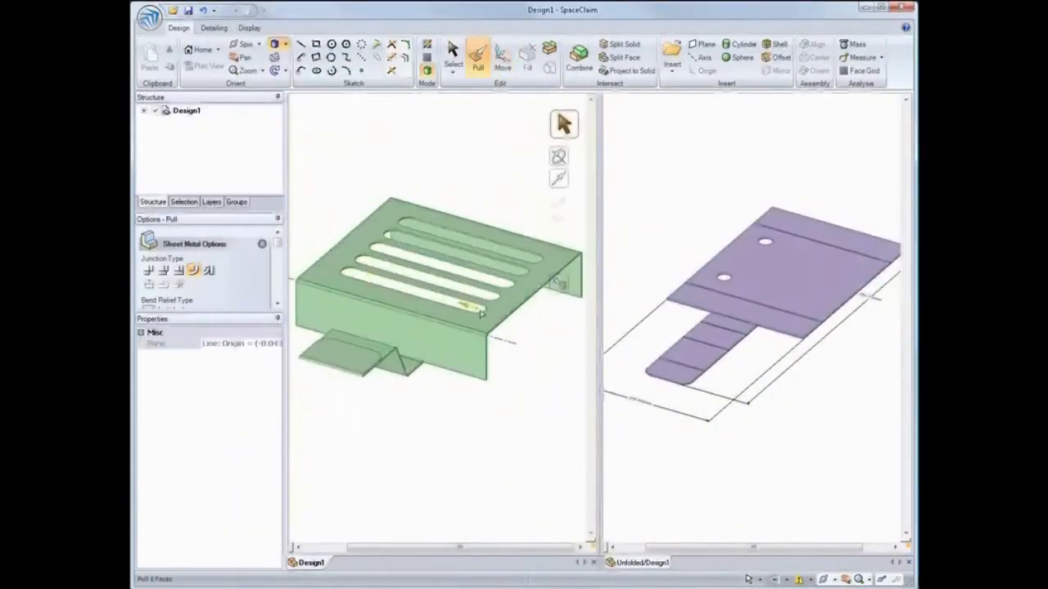
Show the slots in the unfolded flat pattern of the sheet metal cover
{"action": "left_click", "coordinate": [452, 57]}
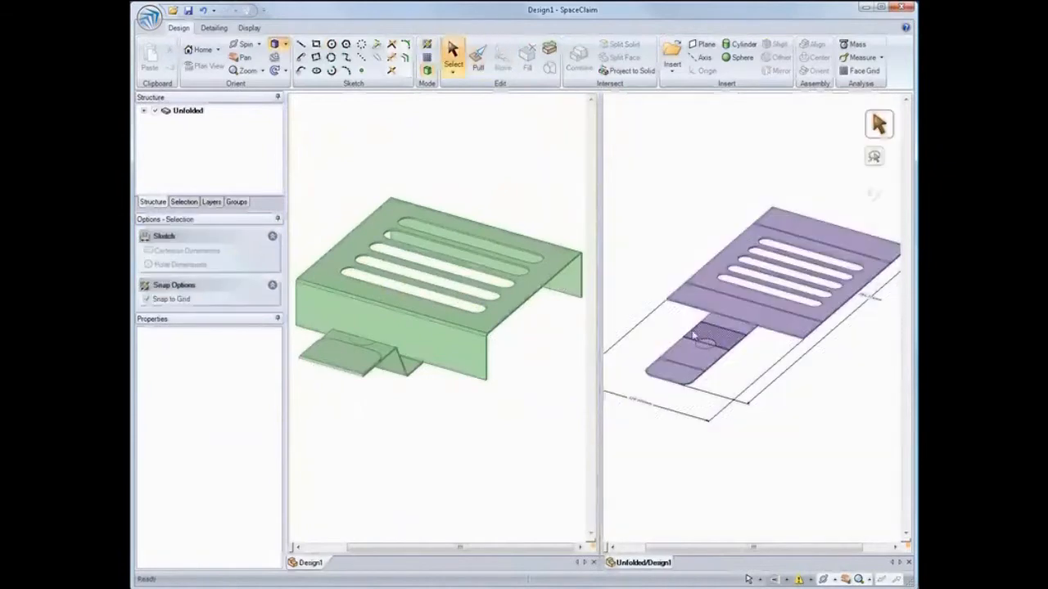
{"action": "left_click", "coordinate": [478, 57]}
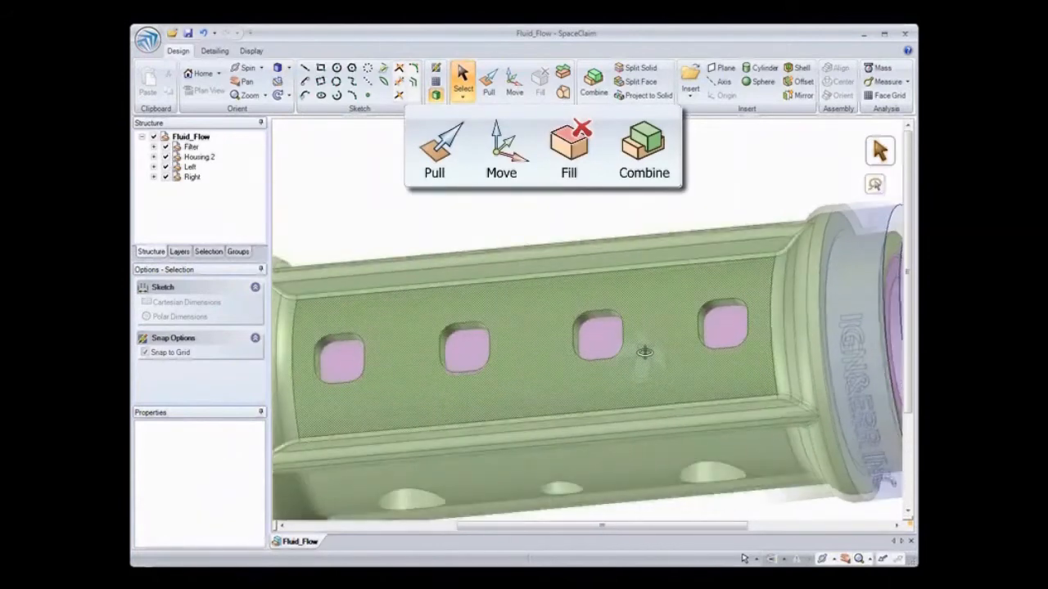
Resize a square opening on the Fluid_Flow housing with Pull and fill another opening closed
{"action": "left_click", "coordinate": [488, 80]}
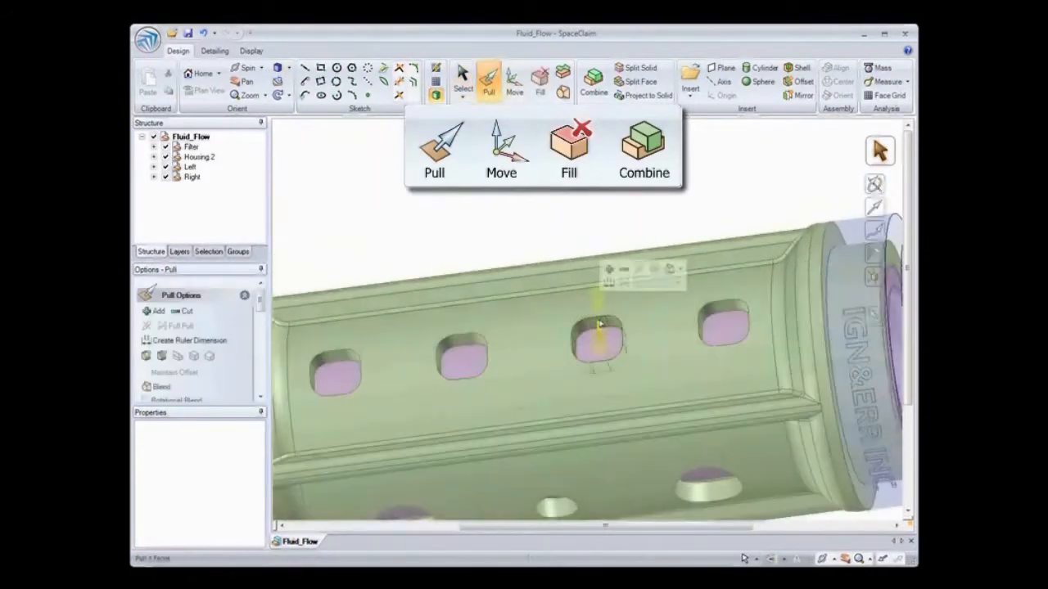
{"action": "left_click", "coordinate": [434, 151]}
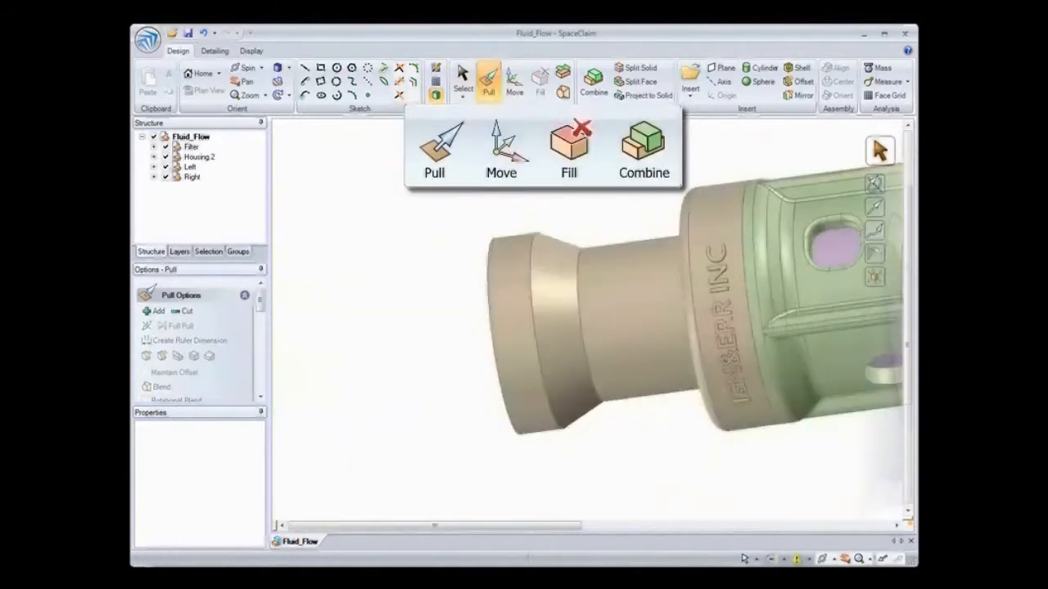
{"action": "left_click", "coordinate": [501, 147]}
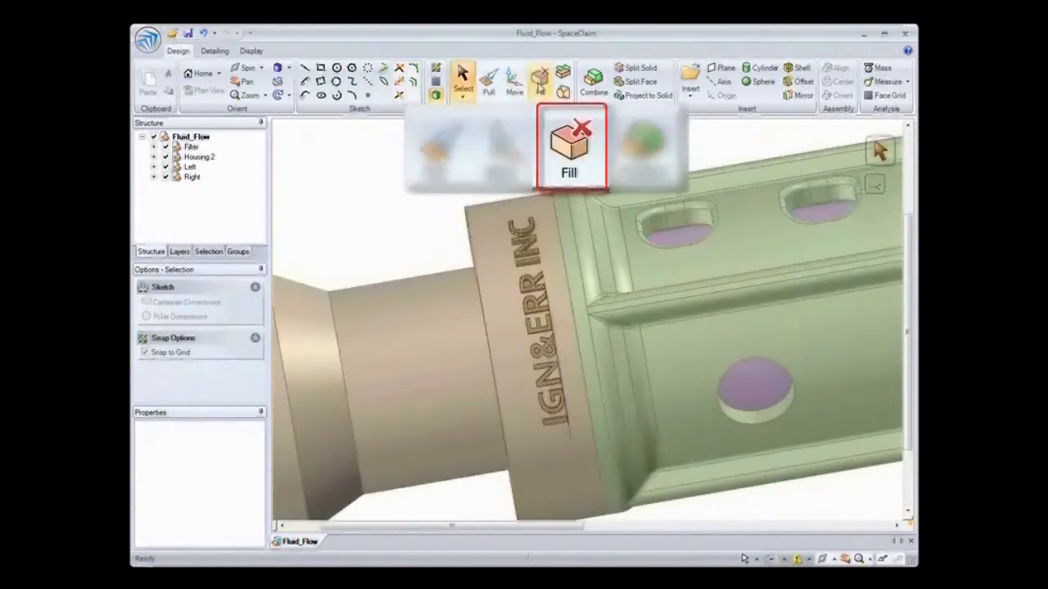
{"action": "left_click", "coordinate": [570, 147]}
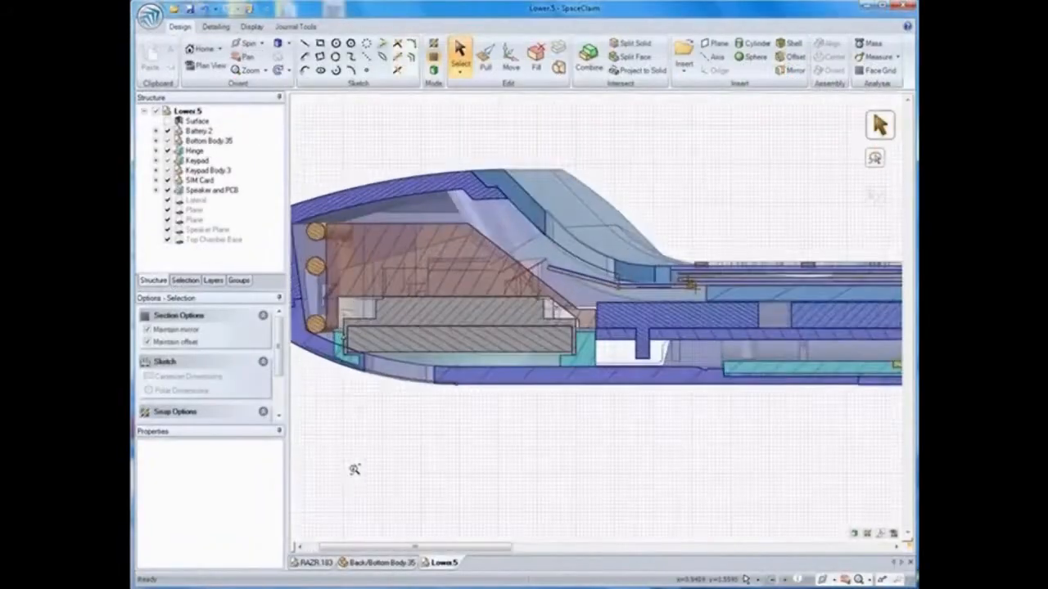
Rotate the battery block inside the phone section, combine the bodies, and resize the casting's round hole
{"action": "left_click", "coordinate": [510, 56]}
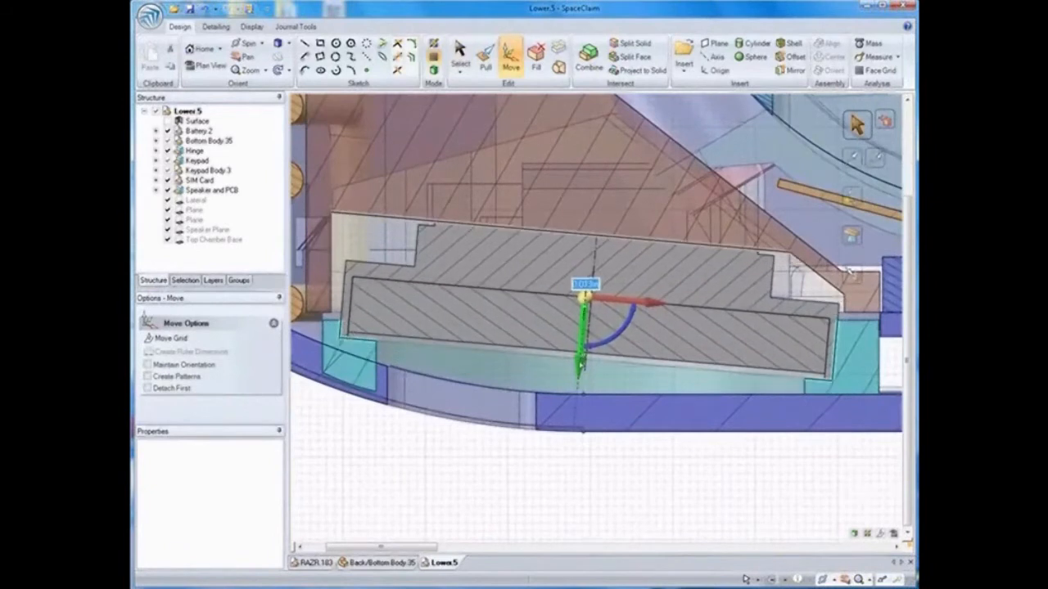
{"action": "left_click", "coordinate": [587, 54]}
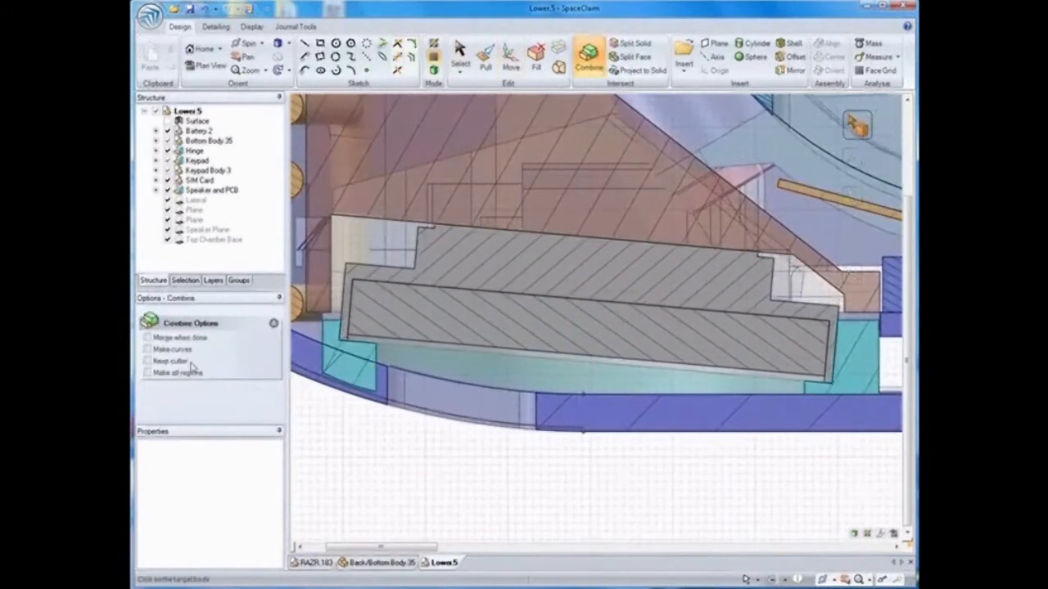
{"action": "left_click", "coordinate": [148, 362]}
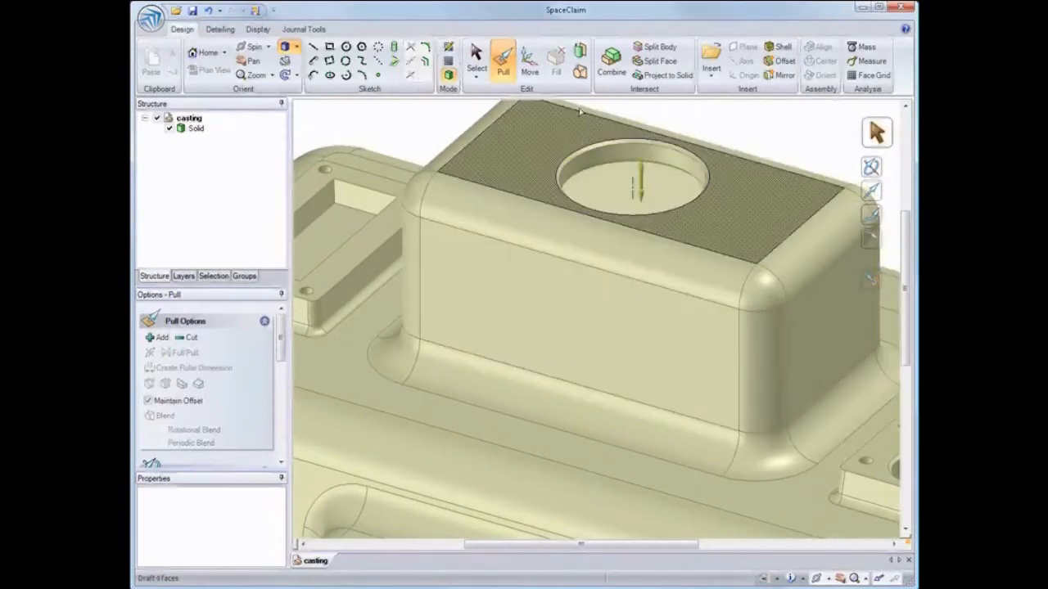
{"action": "left_click", "coordinate": [474, 59]}
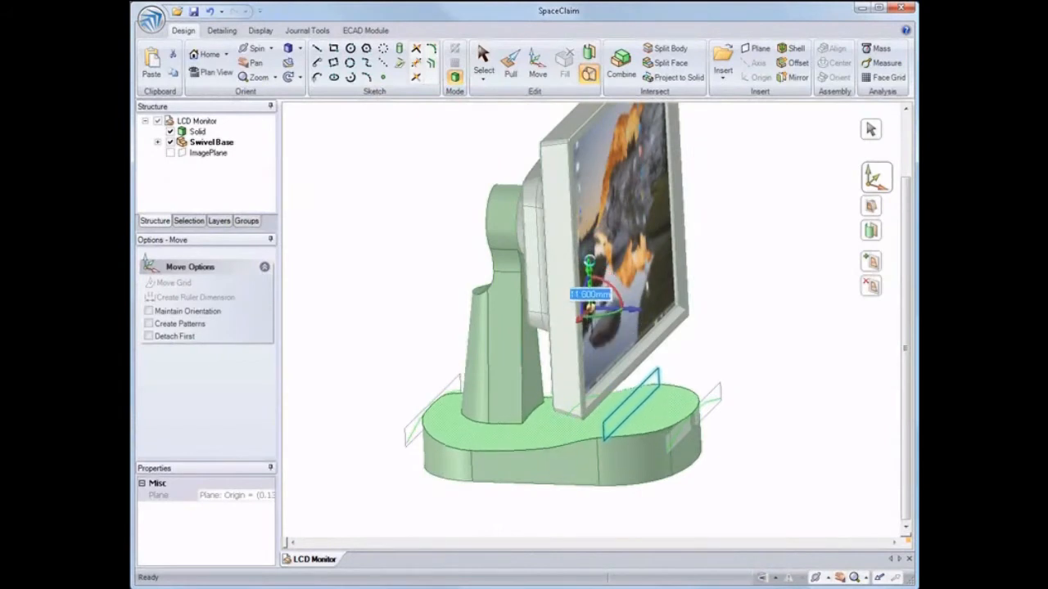
Move the LCD monitor along its base and pull the swivel base's bottom faces downward
{"action": "left_click", "coordinate": [762, 307]}
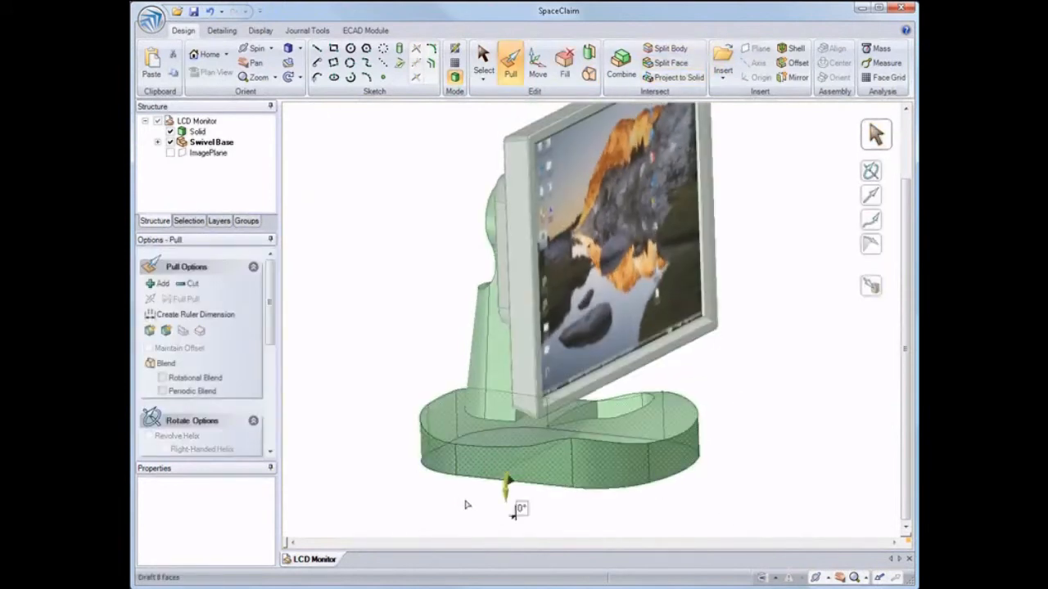
{"action": "left_click_drag", "start_coordinate": [508, 483], "coordinate": [573, 423]}
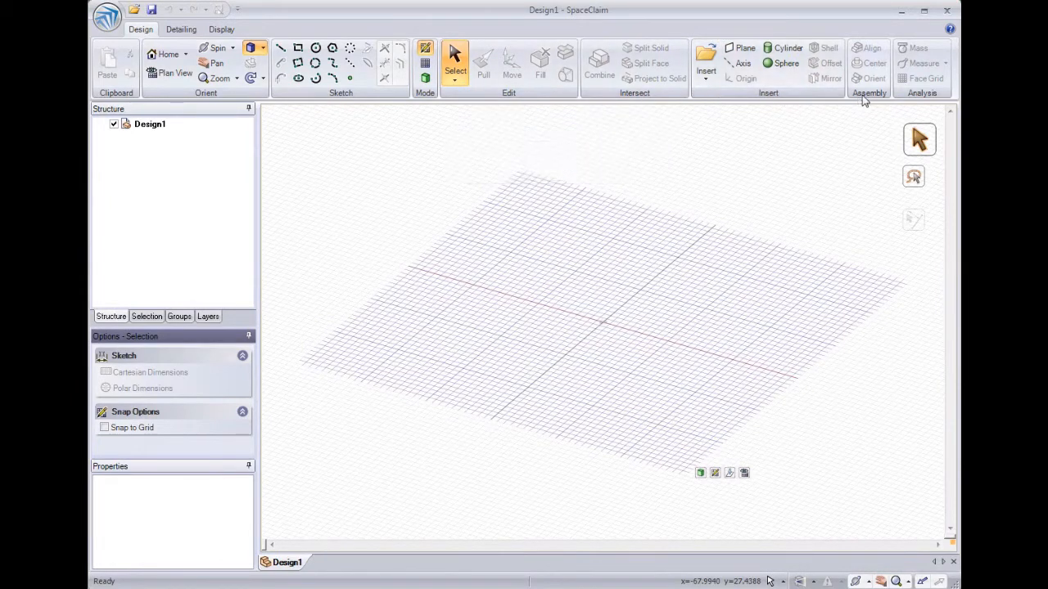
{"action": "mouse_move", "coordinate": [952, 29]}
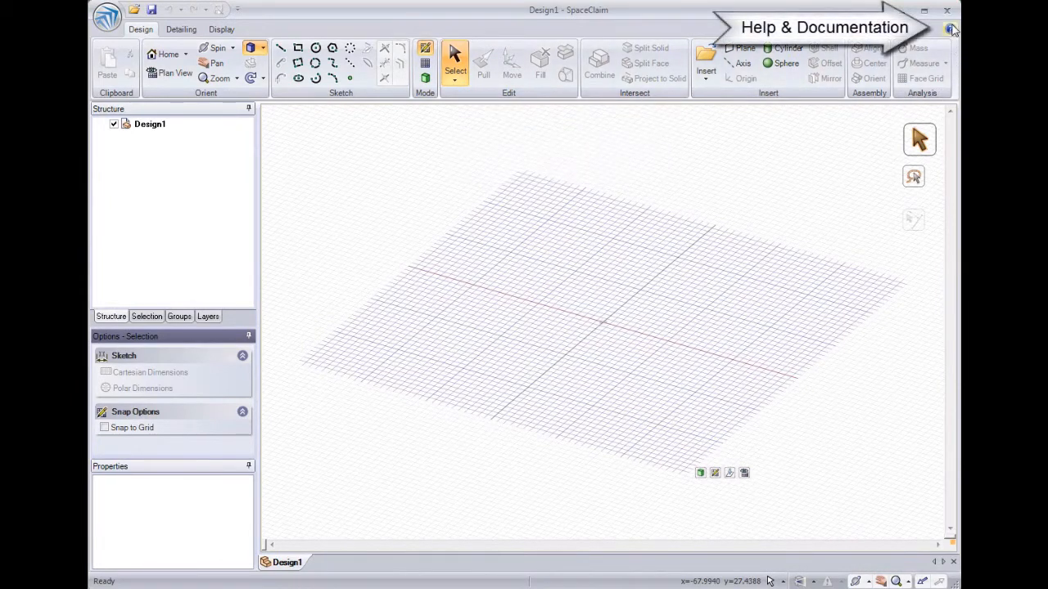
{"action": "mouse_move", "coordinate": [936, 33]}
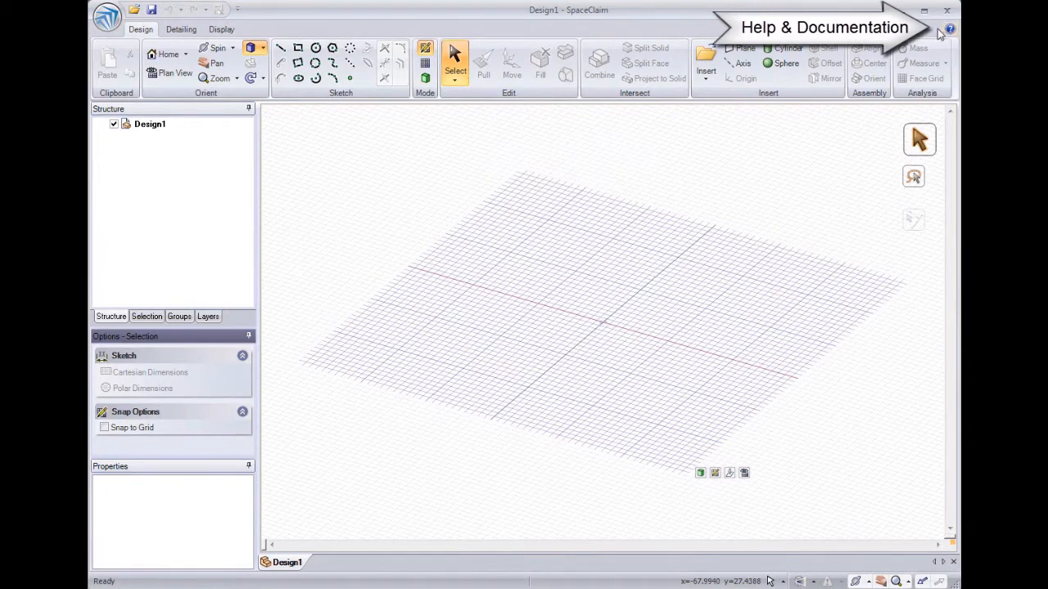
{"action": "mouse_move", "coordinate": [724, 25]}
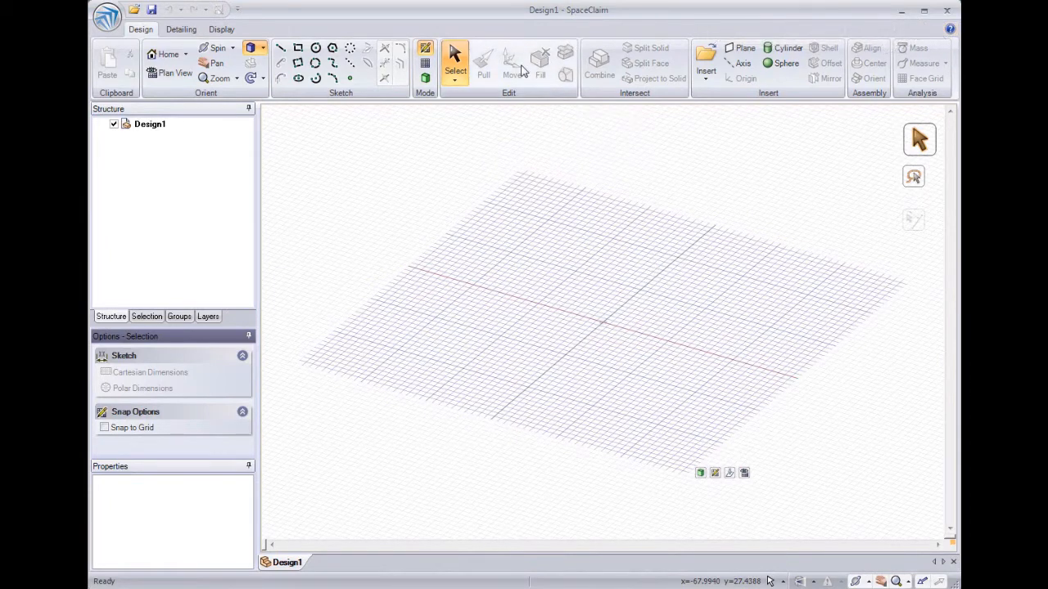
{"action": "mouse_move", "coordinate": [511, 69]}
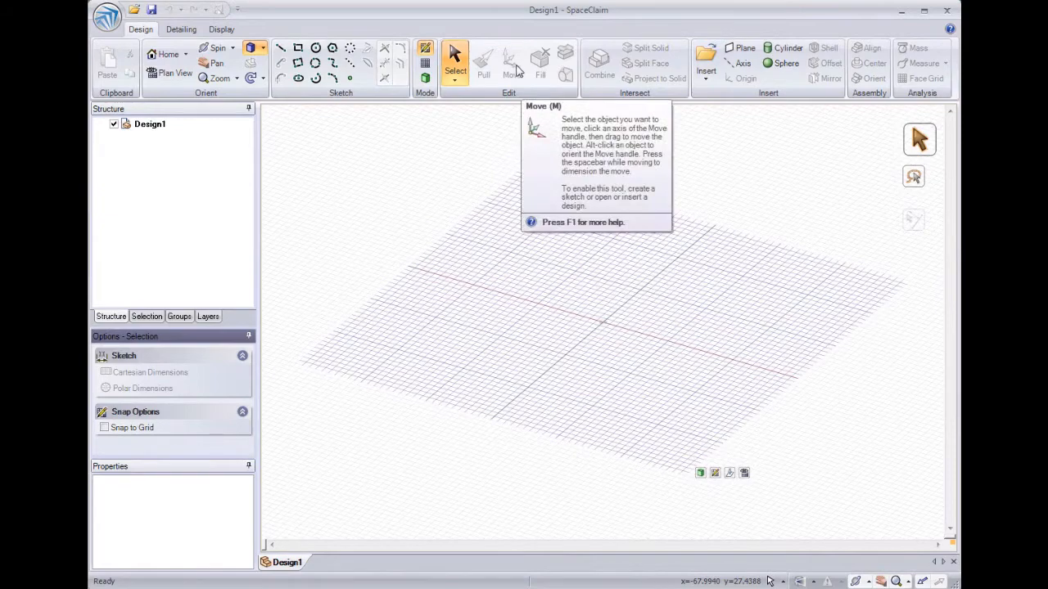
Show the Help and Support page on moving objects via F1, scroll it, and close it
{"action": "key", "text": "f1"}
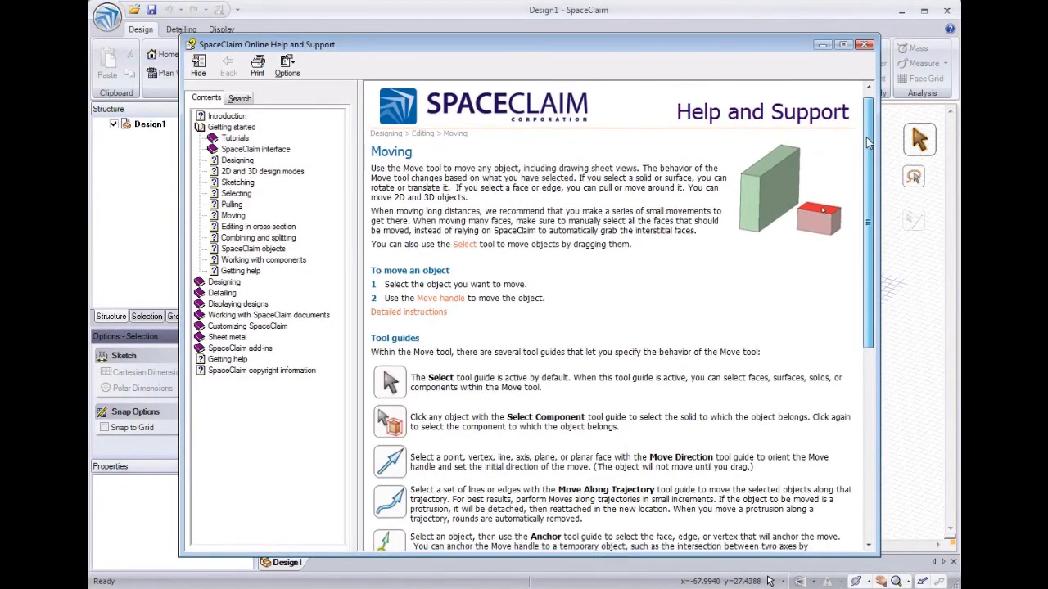
{"action": "scroll", "scroll_direction": "down", "scroll_amount": 3}
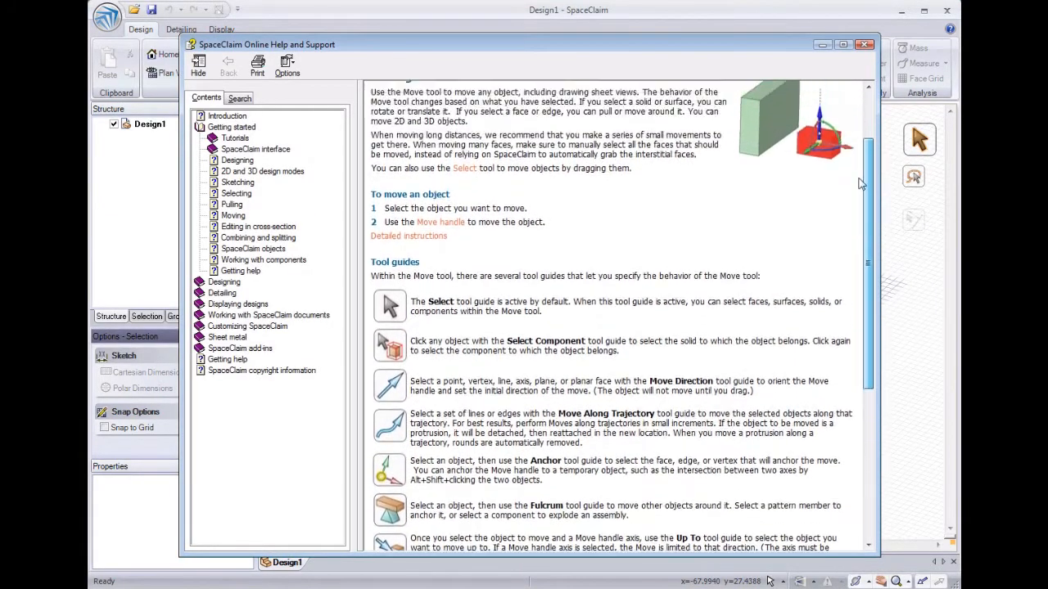
{"action": "left_click", "coordinate": [864, 44]}
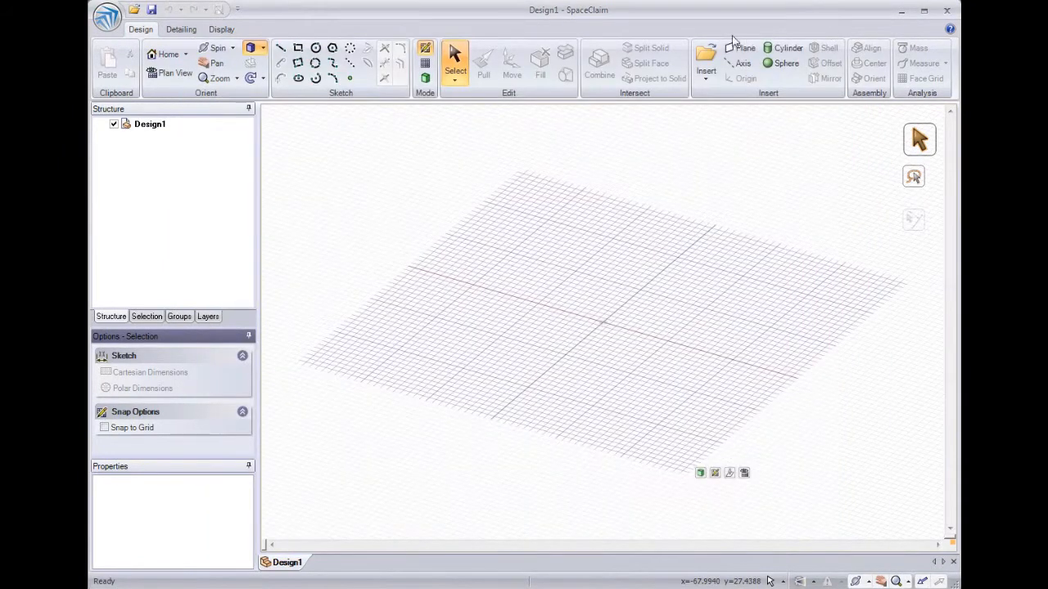
{"action": "left_click", "coordinate": [108, 17]}
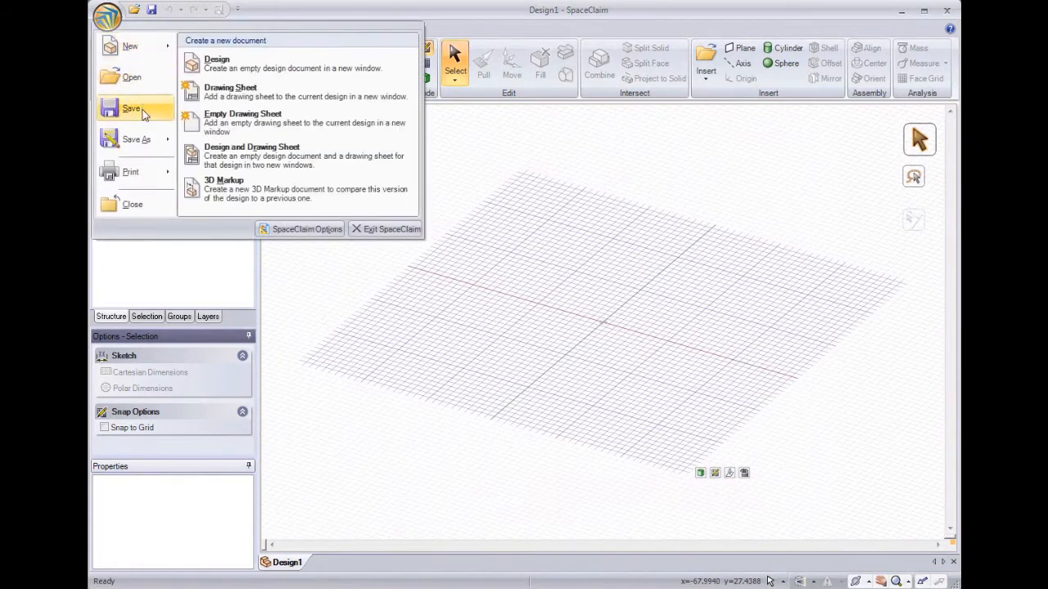
{"action": "mouse_move", "coordinate": [301, 230]}
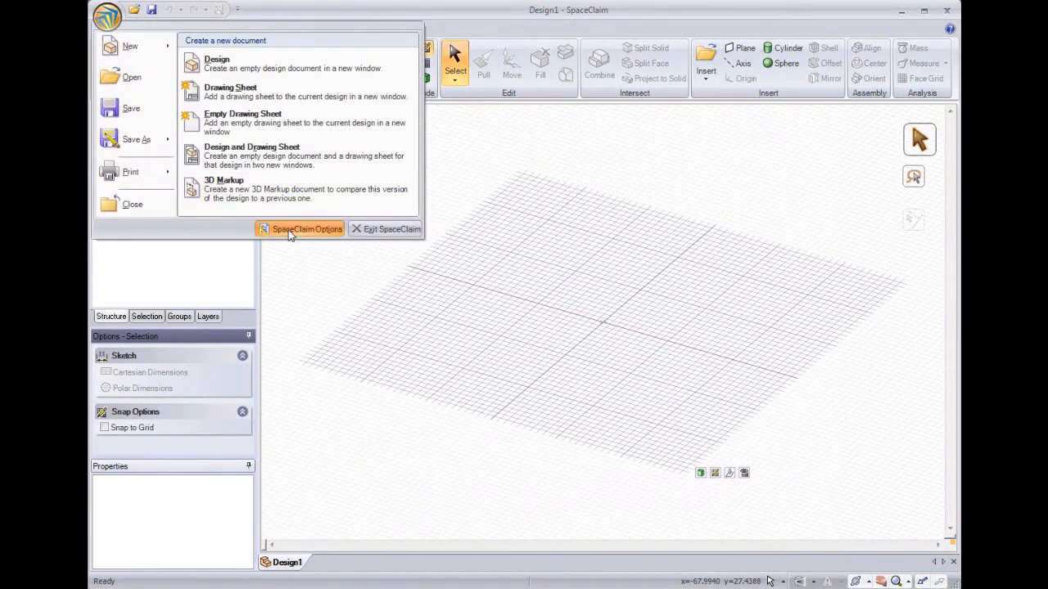
{"action": "left_click", "coordinate": [307, 229]}
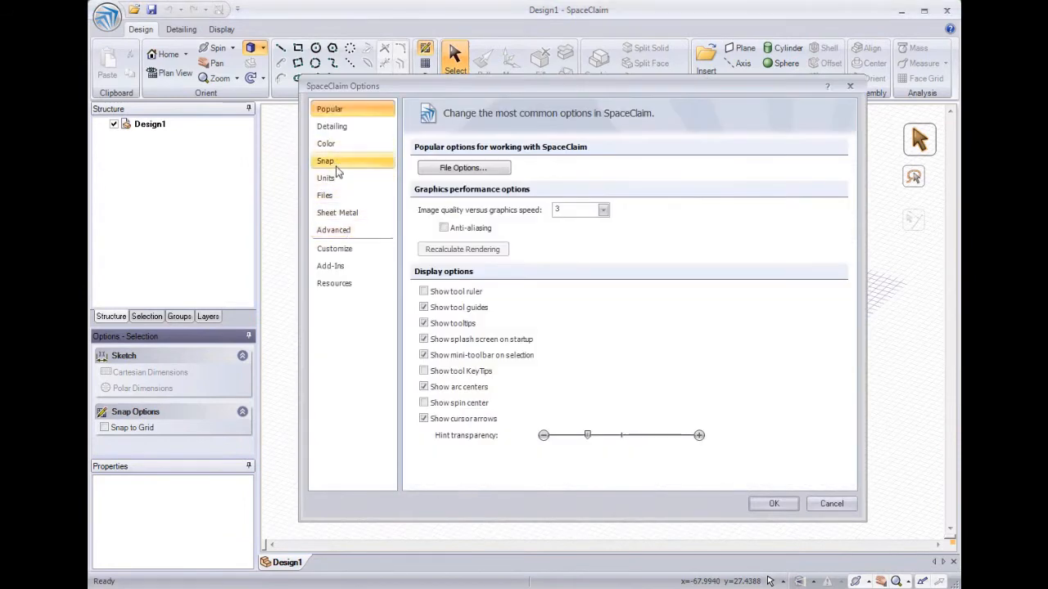
{"action": "left_click", "coordinate": [324, 160]}
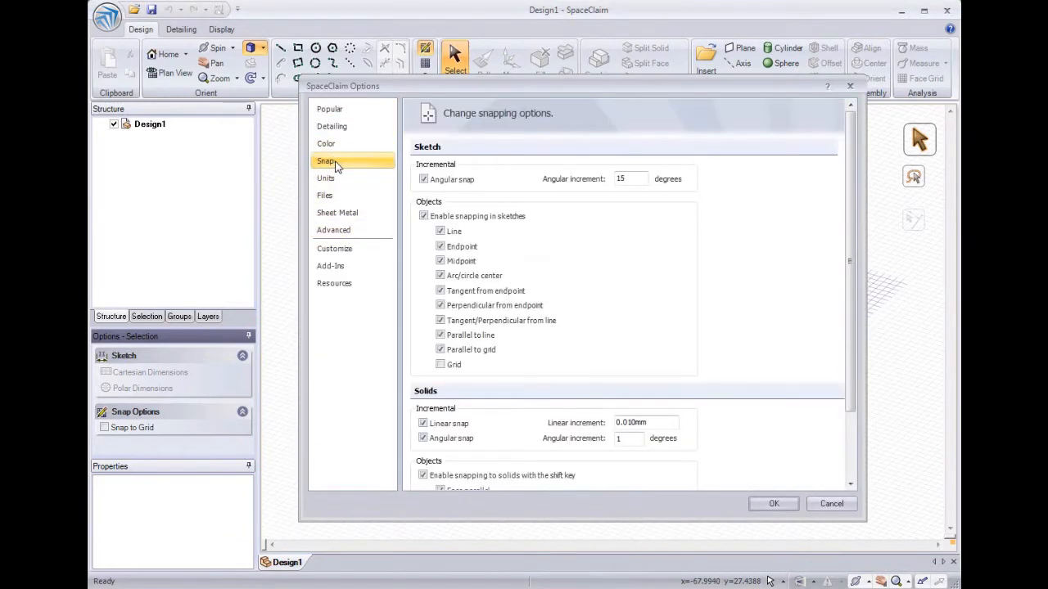
{"action": "left_click", "coordinate": [326, 144]}
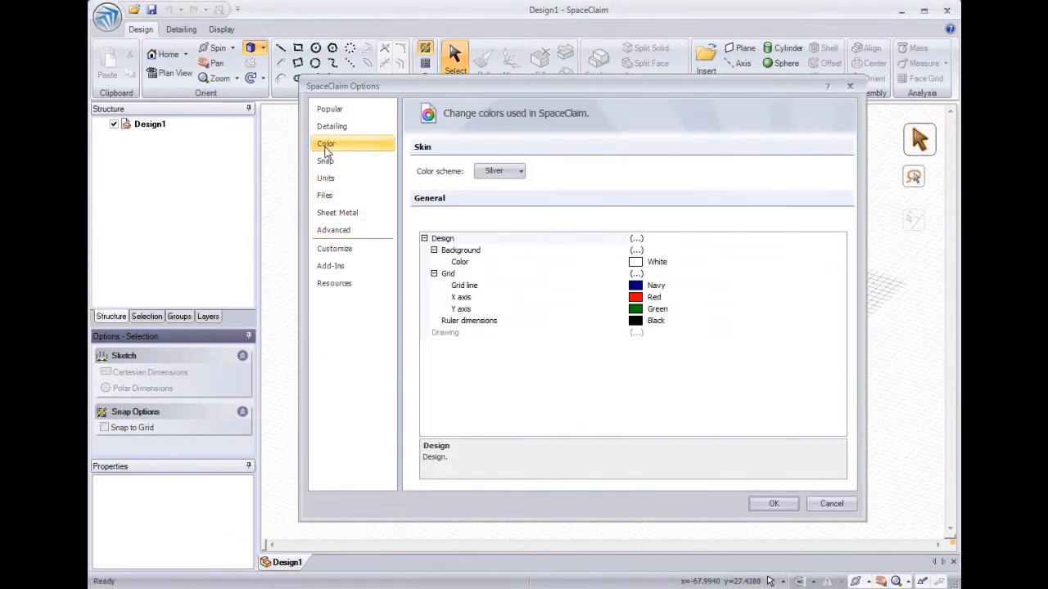
{"action": "left_click", "coordinate": [334, 229]}
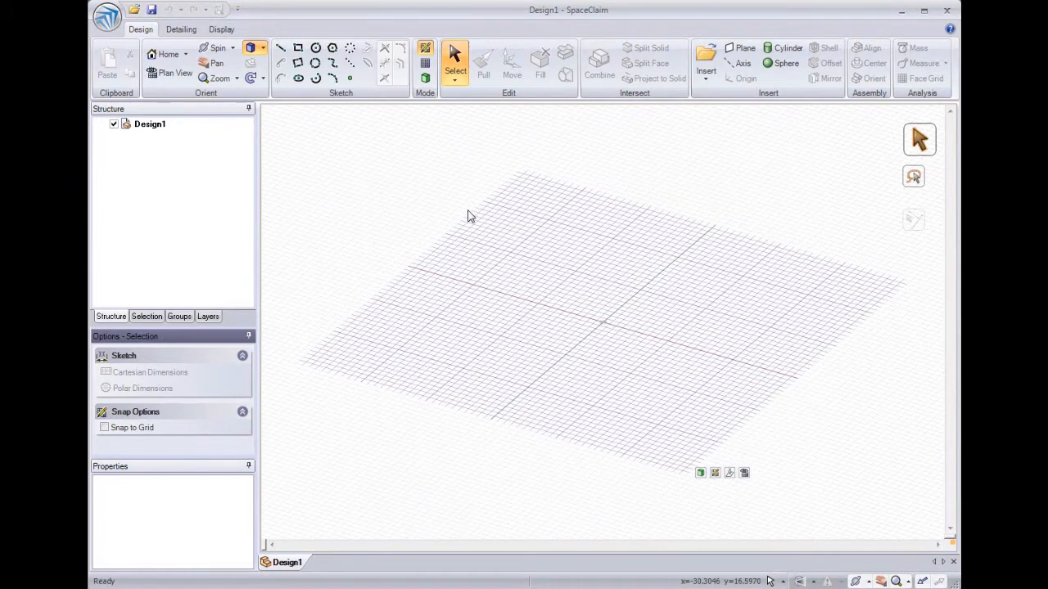
{"action": "mouse_move", "coordinate": [476, 226]}
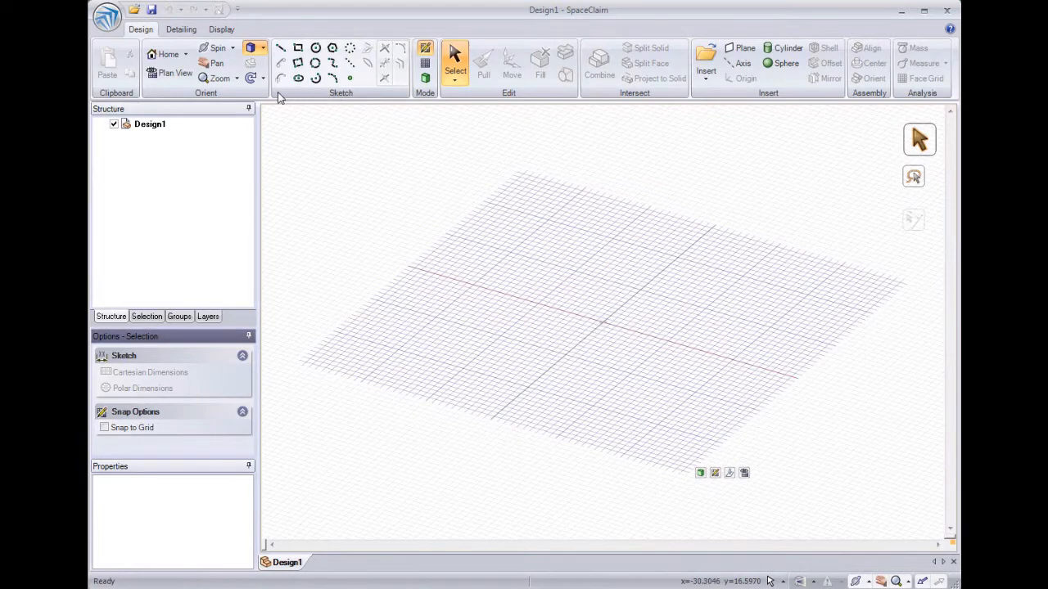
{"action": "mouse_move", "coordinate": [365, 101]}
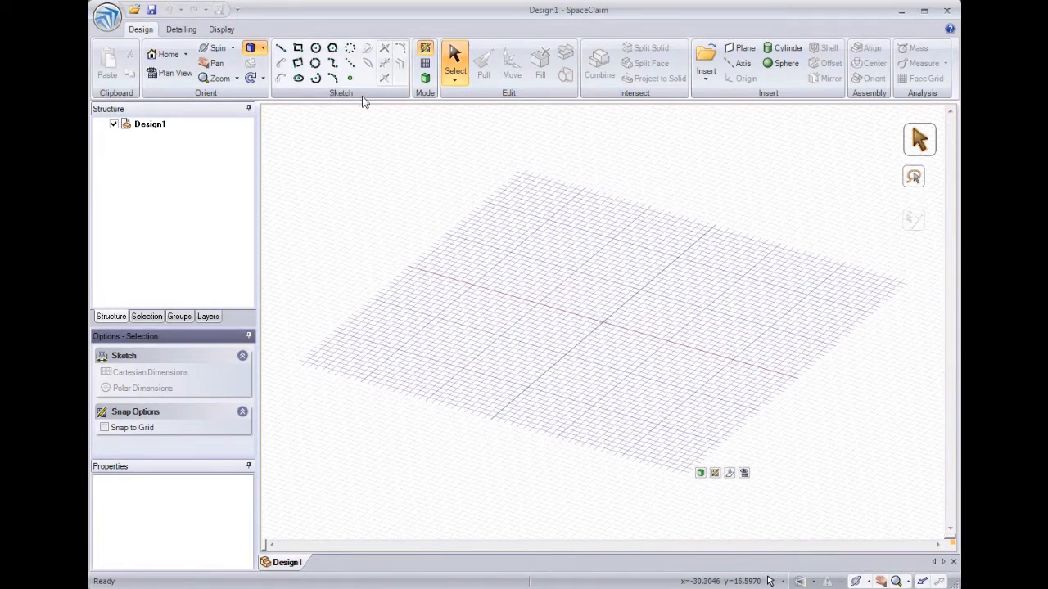
{"action": "mouse_move", "coordinate": [298, 48]}
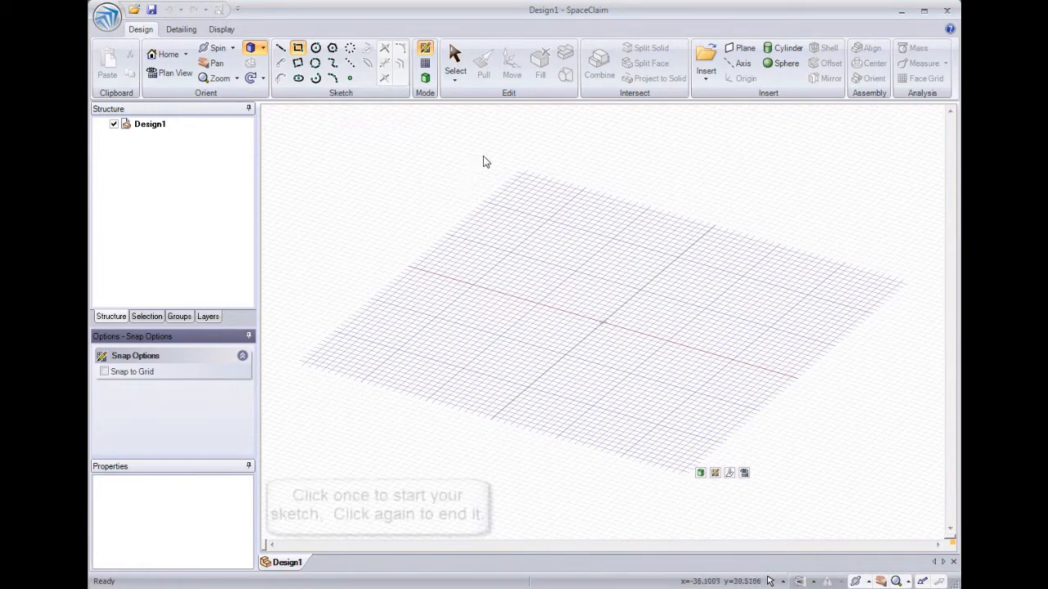
Sketch a rectangle about 62 mm long stretching across most of the grid
{"action": "left_click", "coordinate": [475, 155]}
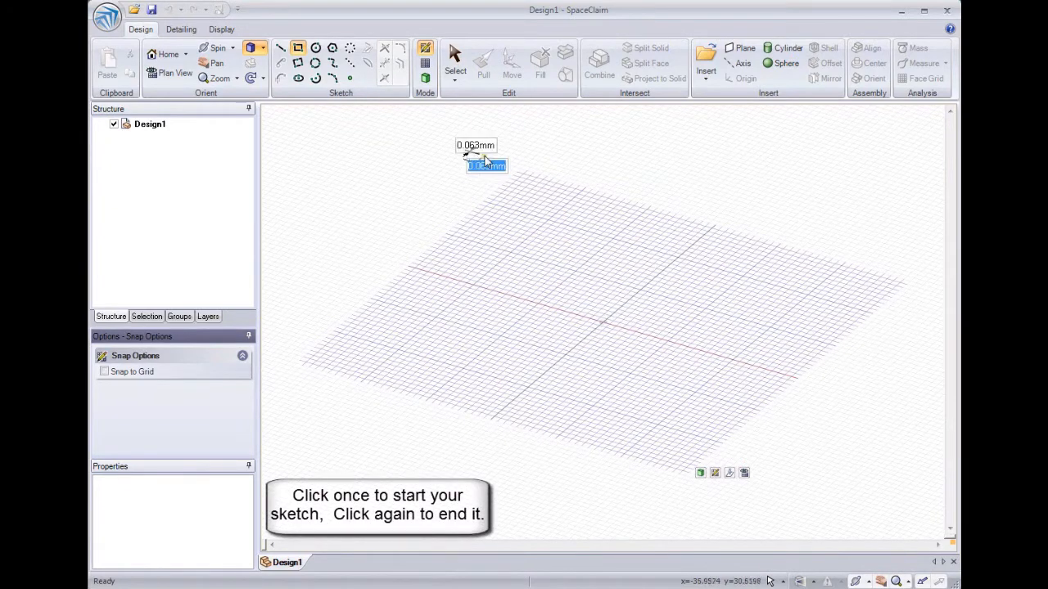
{"action": "left_click_drag", "start_coordinate": [474, 156], "coordinate": [710, 429]}
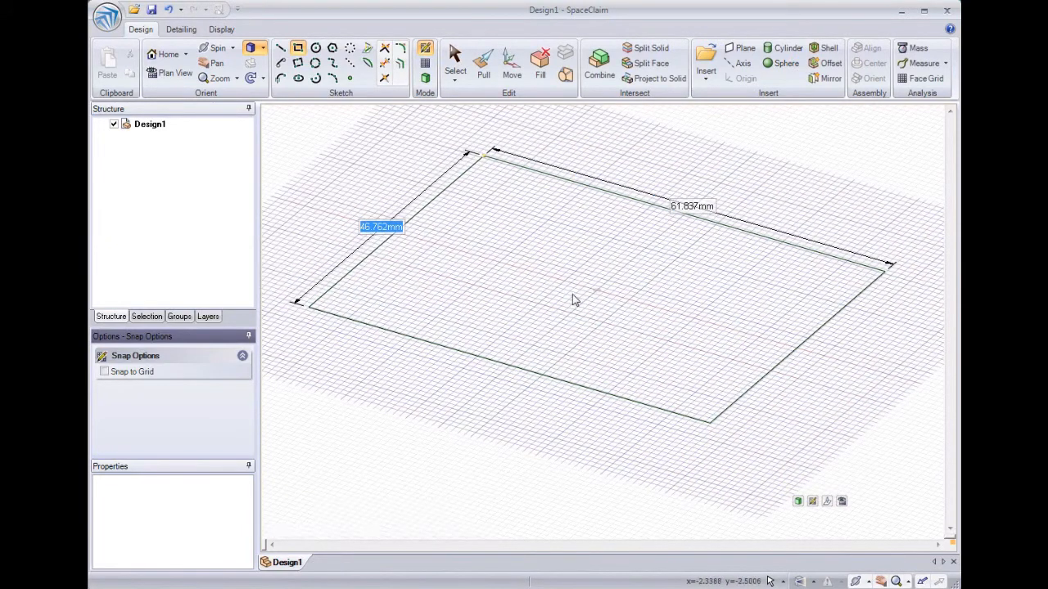
{"action": "mouse_move", "coordinate": [524, 221]}
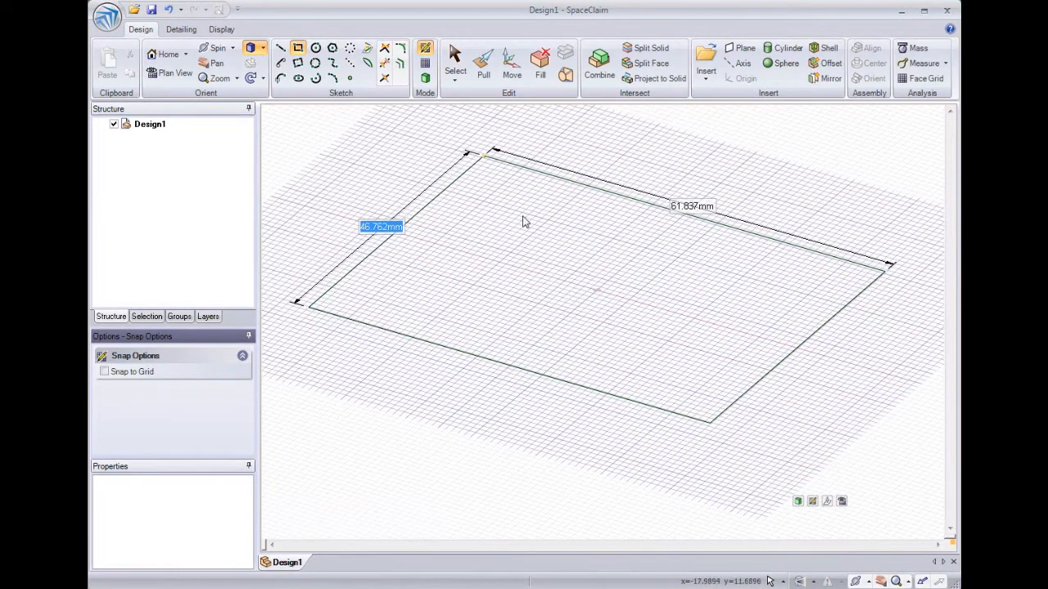
{"action": "mouse_move", "coordinate": [494, 124]}
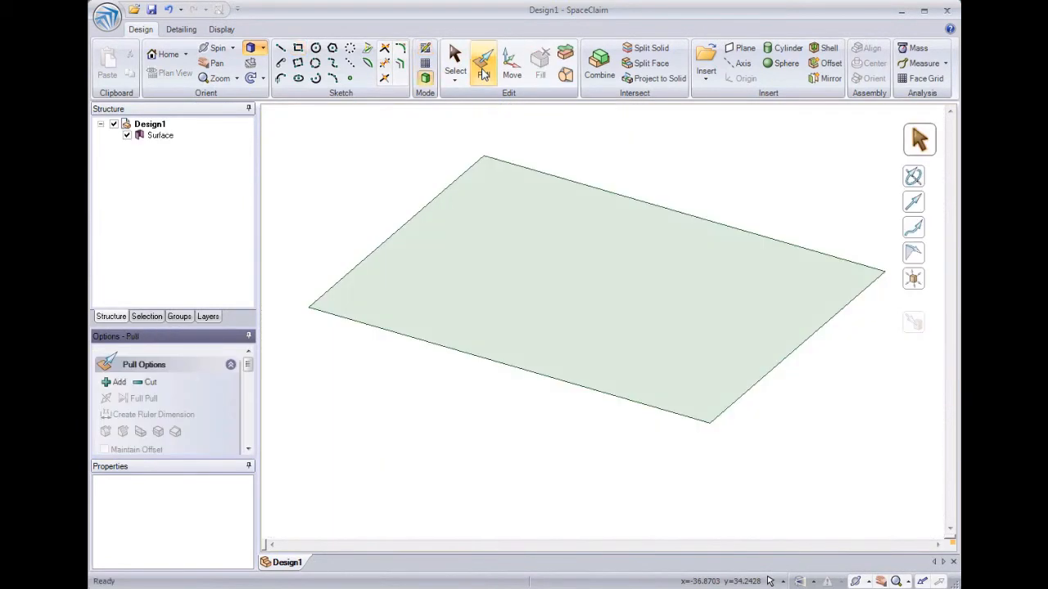
Pull the rectangular surface upward into a thick solid block
{"action": "left_click", "coordinate": [485, 62]}
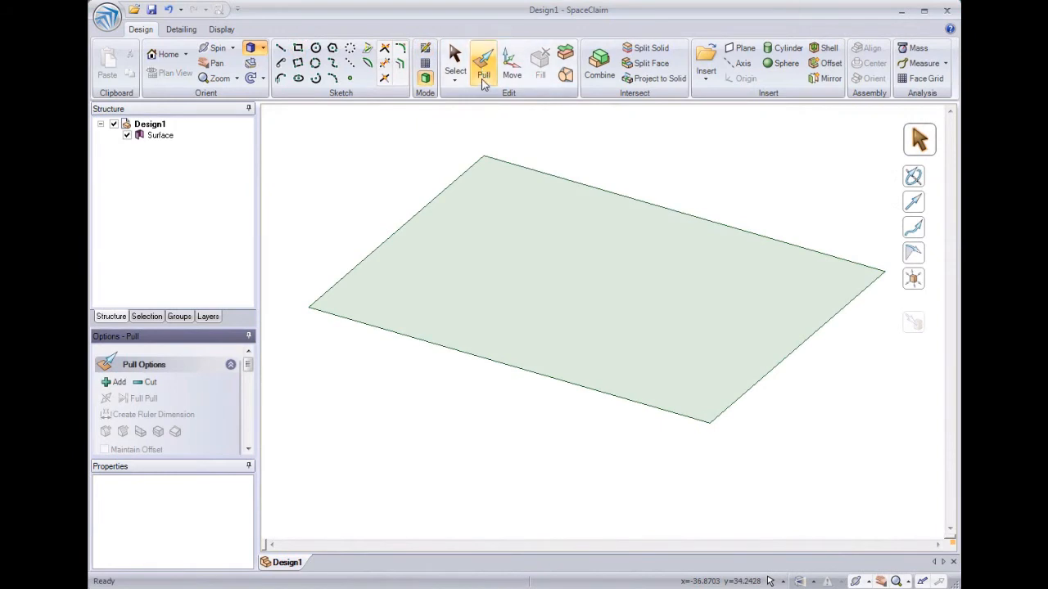
{"action": "mouse_move", "coordinate": [485, 63]}
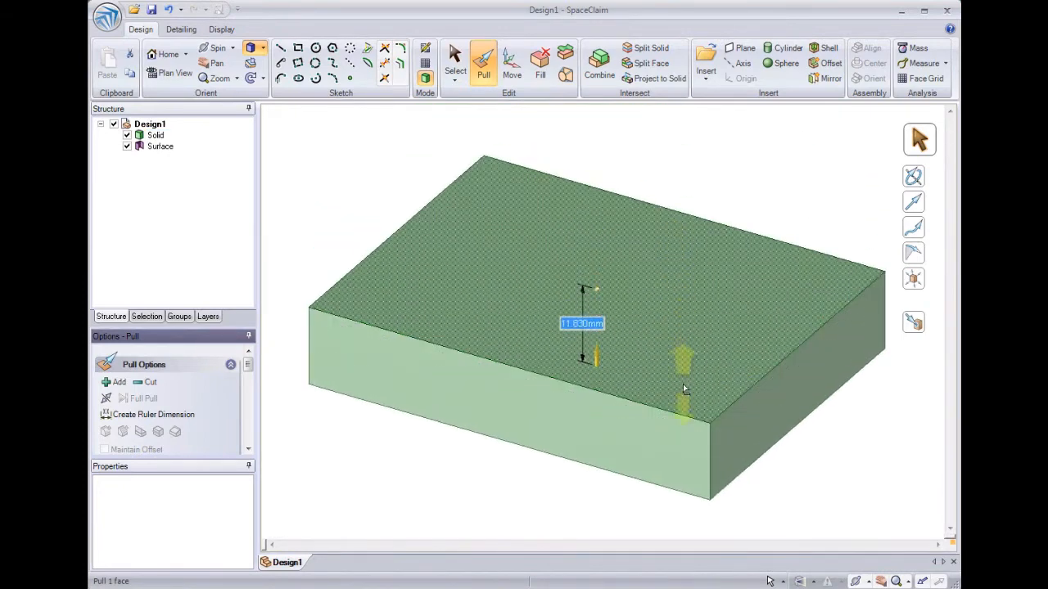
{"action": "left_click_drag", "start_coordinate": [685, 360], "coordinate": [673, 262]}
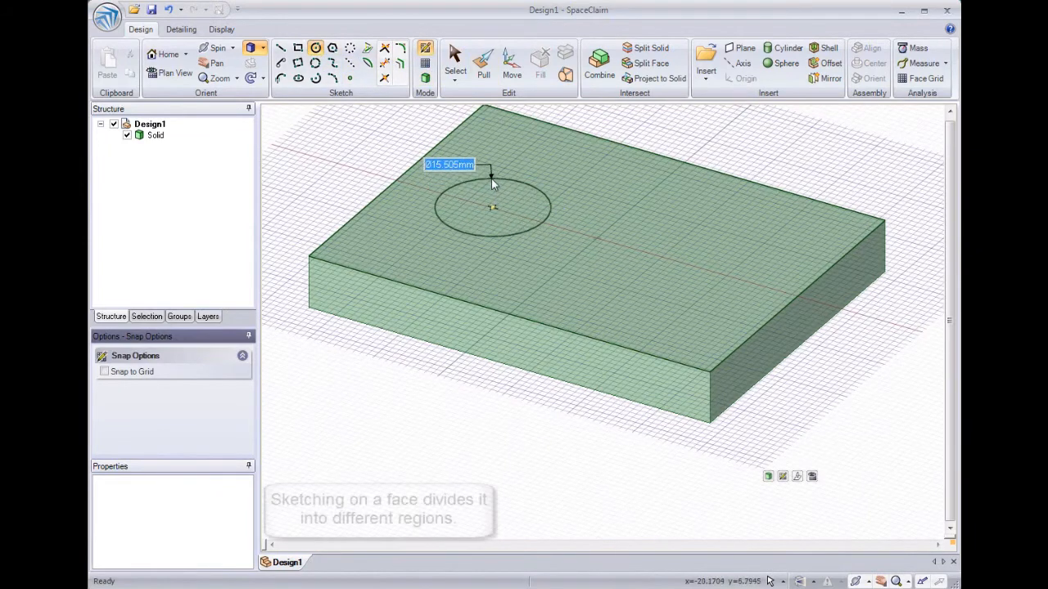
Finish the circle on the top face and pull it down to cut a hole through the block
{"action": "left_click", "coordinate": [483, 62]}
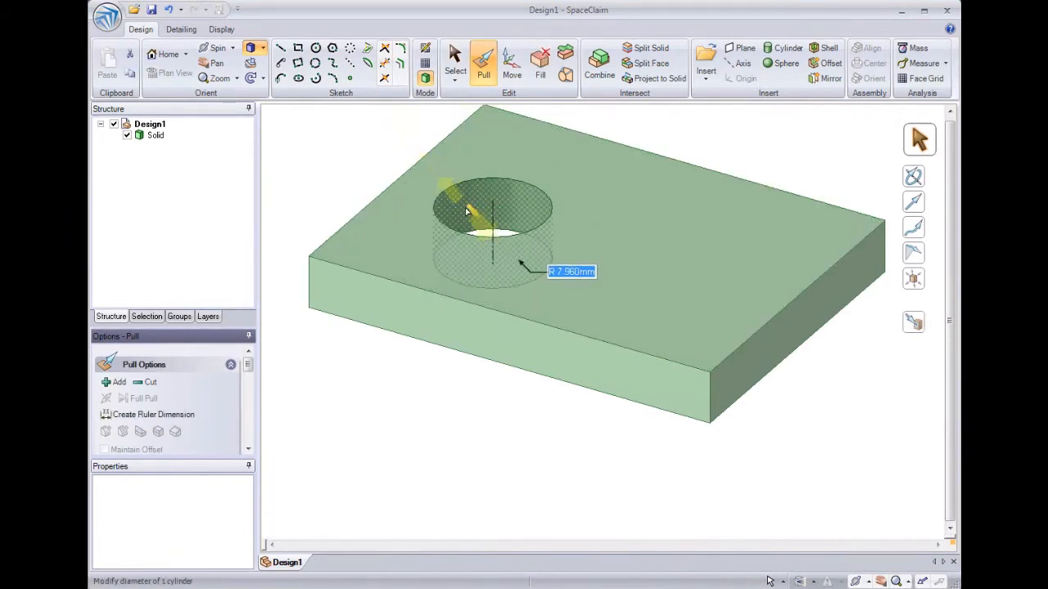
{"action": "left_click_drag", "start_coordinate": [491, 213], "coordinate": [524, 325]}
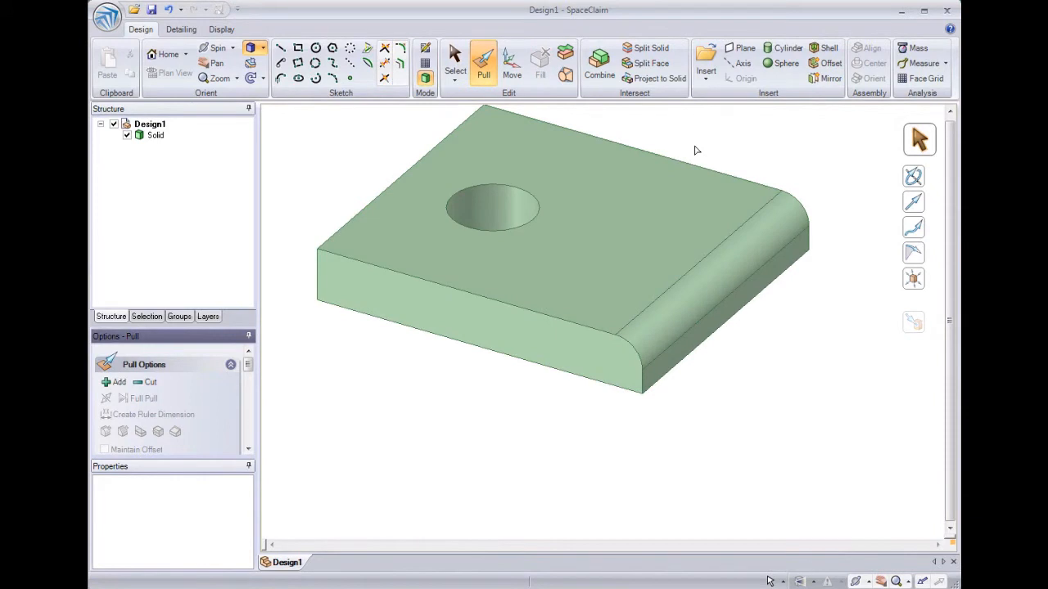
{"action": "mouse_move", "coordinate": [692, 151]}
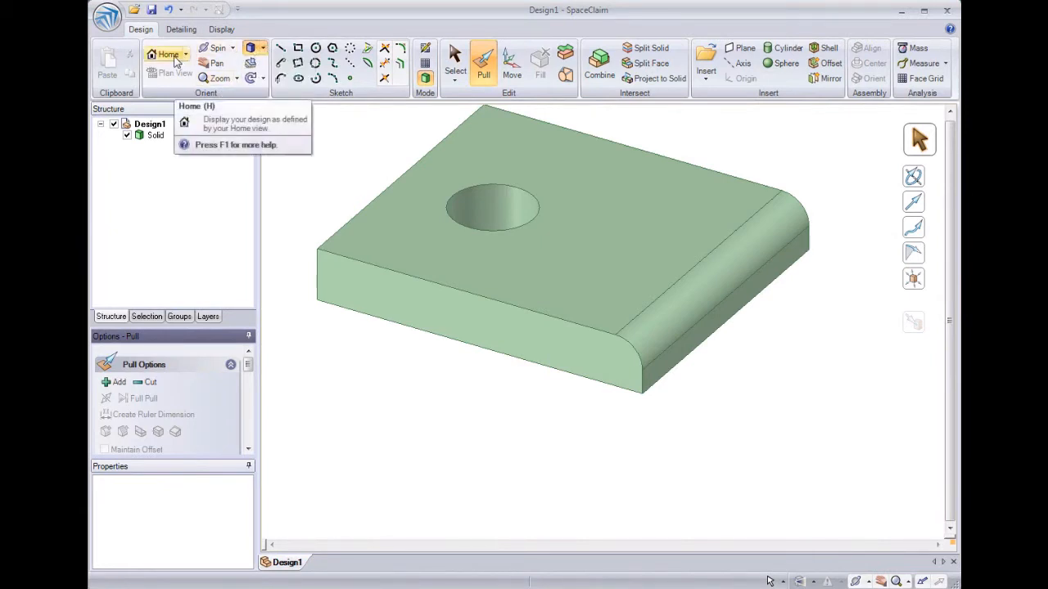
{"action": "mouse_move", "coordinate": [211, 64]}
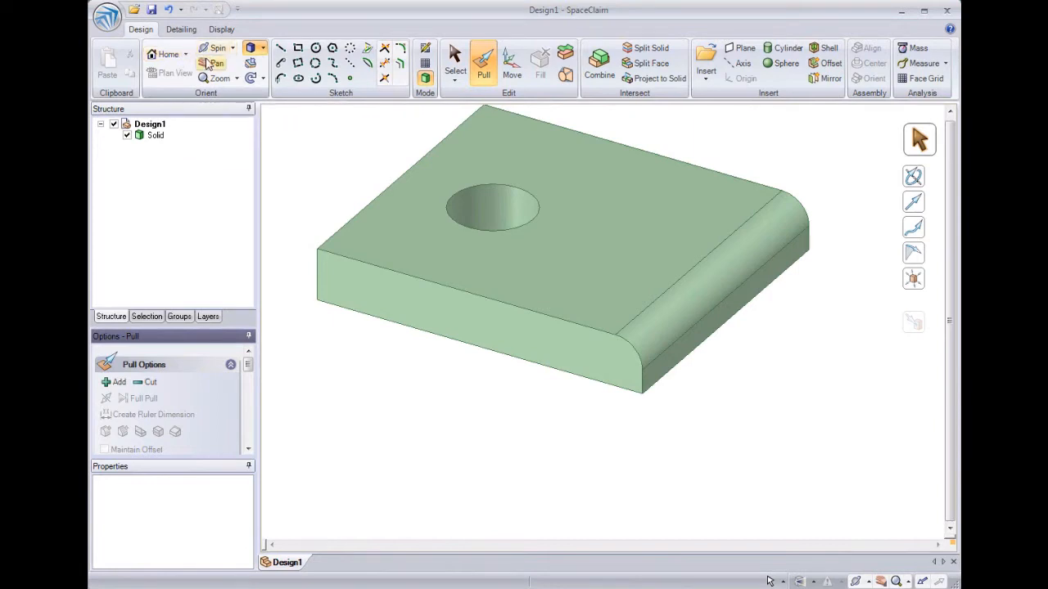
{"action": "mouse_move", "coordinate": [220, 79]}
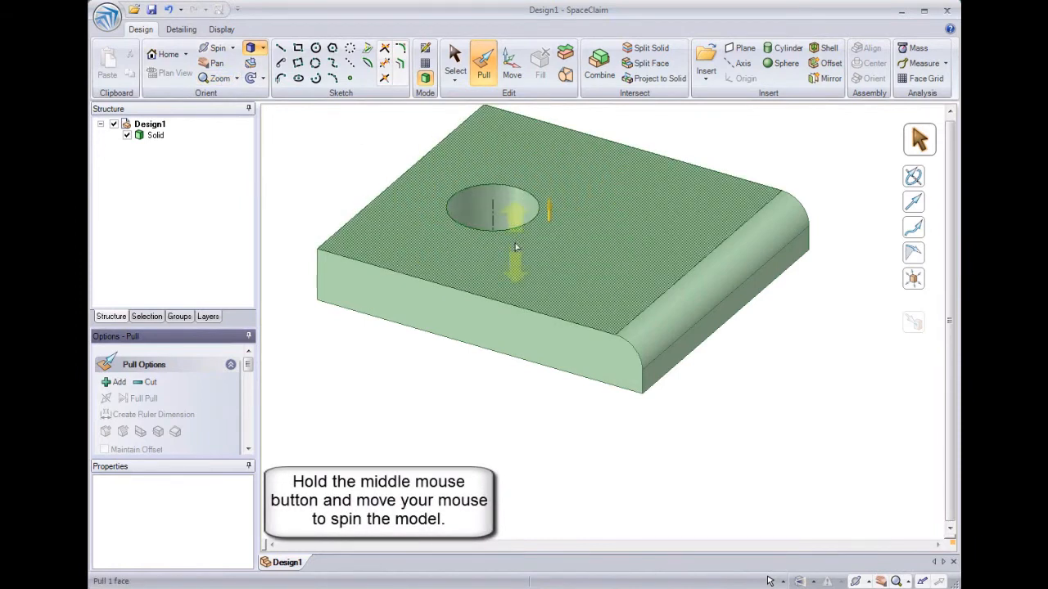
Spin, pan and zoom the view to bring the block's end corner up close
{"action": "left_click_drag", "start_coordinate": [515, 246], "coordinate": [557, 205]}
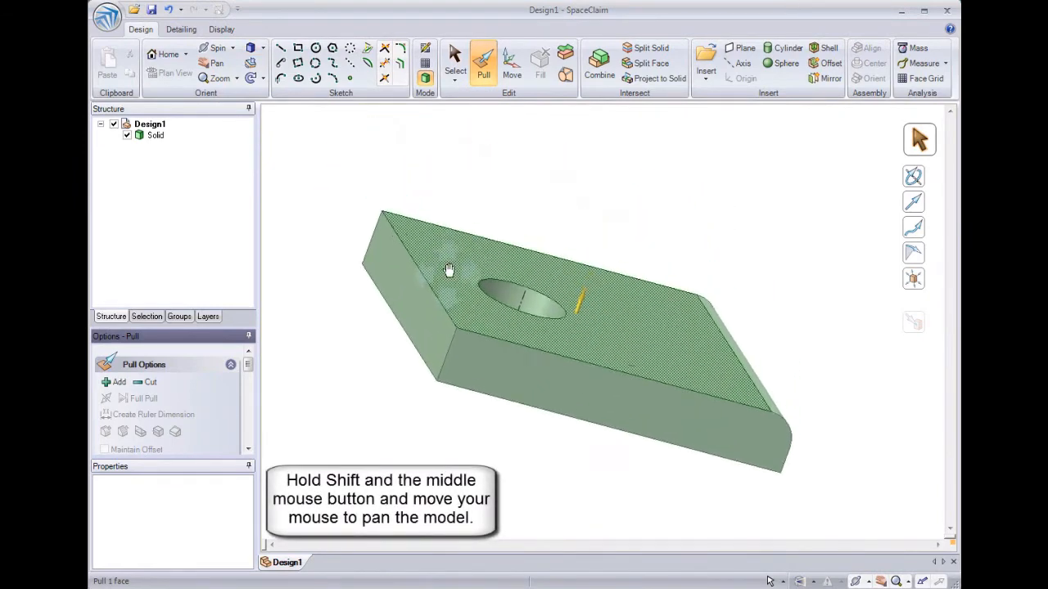
{"action": "left_click_drag", "start_coordinate": [448, 270], "coordinate": [599, 309]}
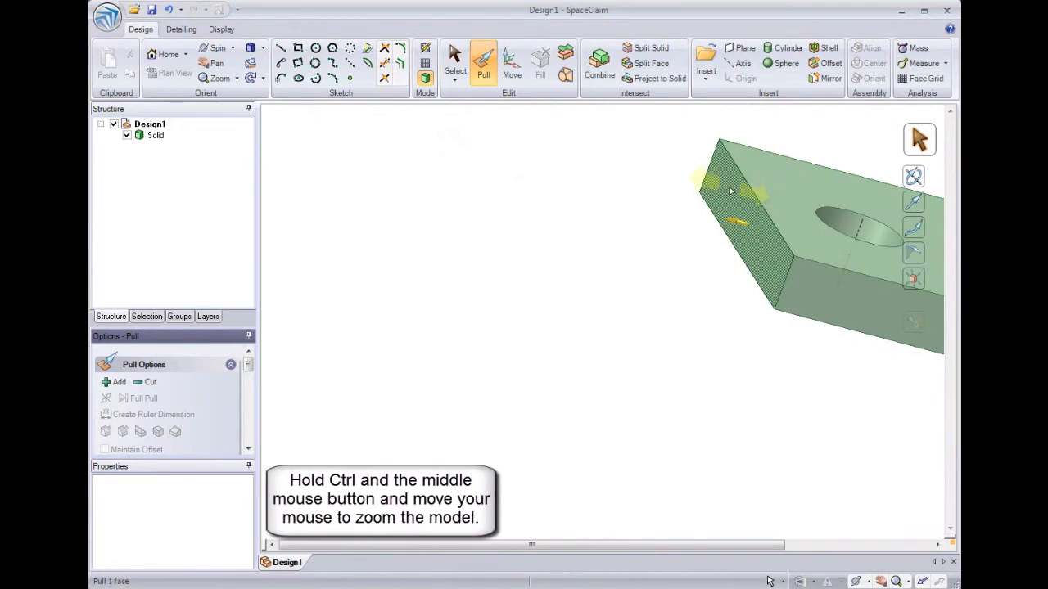
{"action": "left_click_drag", "start_coordinate": [728, 190], "coordinate": [729, 253]}
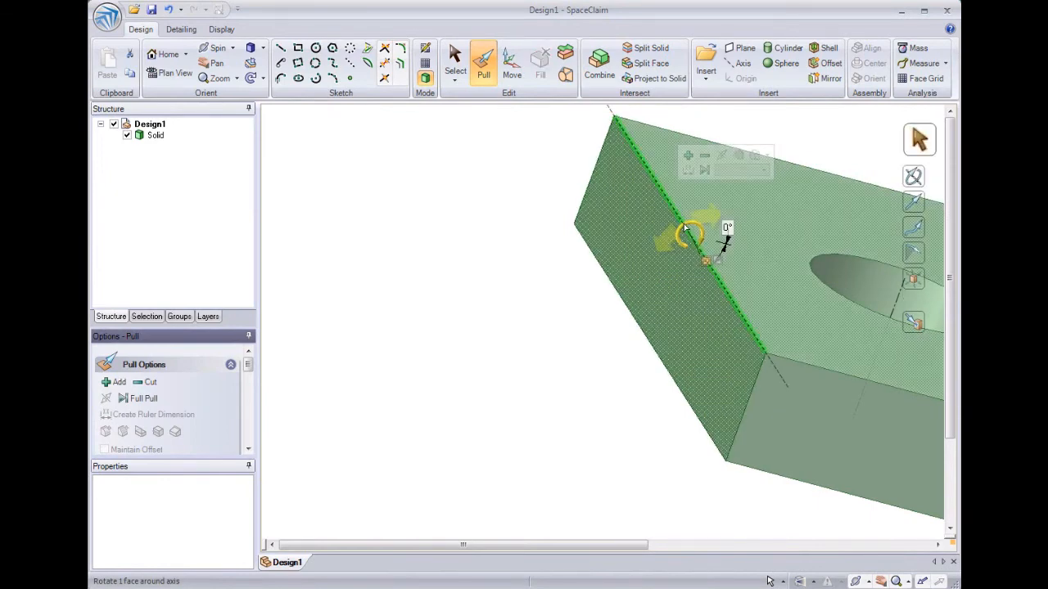
Set the block's top edge as the revolve axis for the selected end face
{"action": "key", "text": "space"}
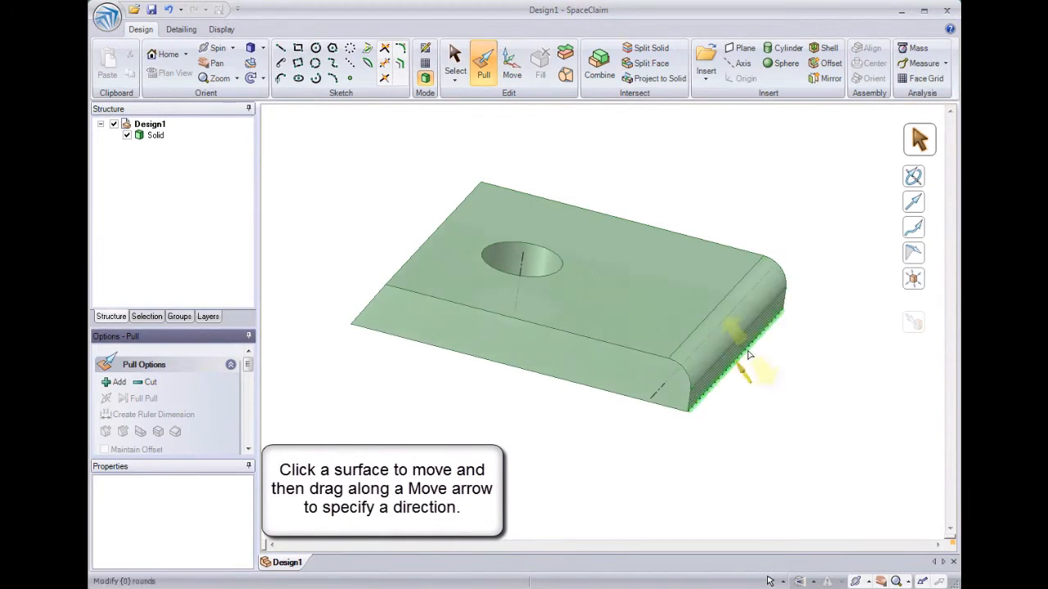
Move the rounded end face along its axis and shift the hole toward the block's middle
{"action": "left_click", "coordinate": [511, 62]}
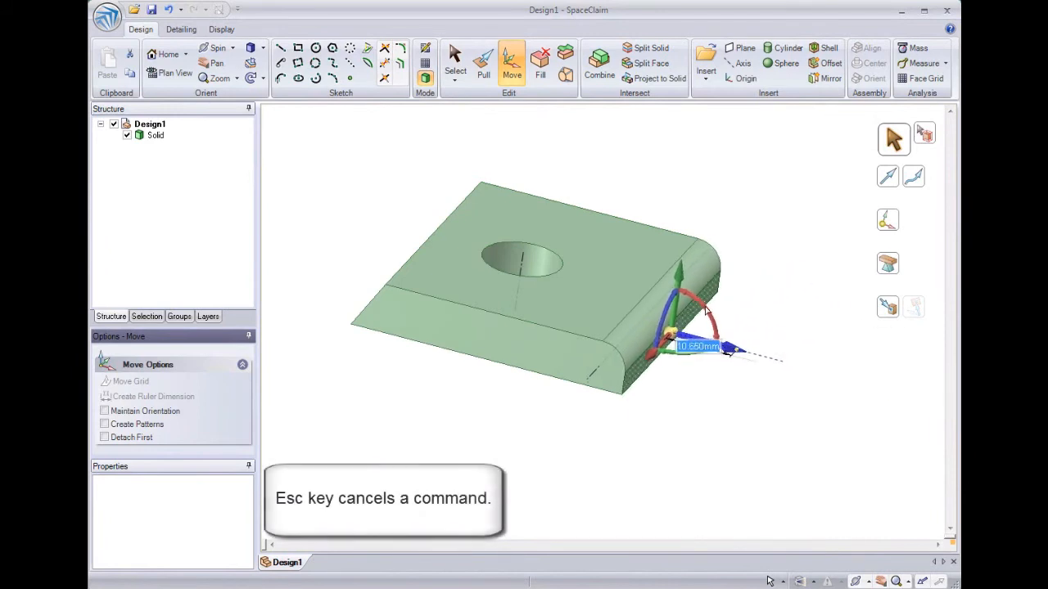
{"action": "left_click_drag", "start_coordinate": [707, 311], "coordinate": [753, 368]}
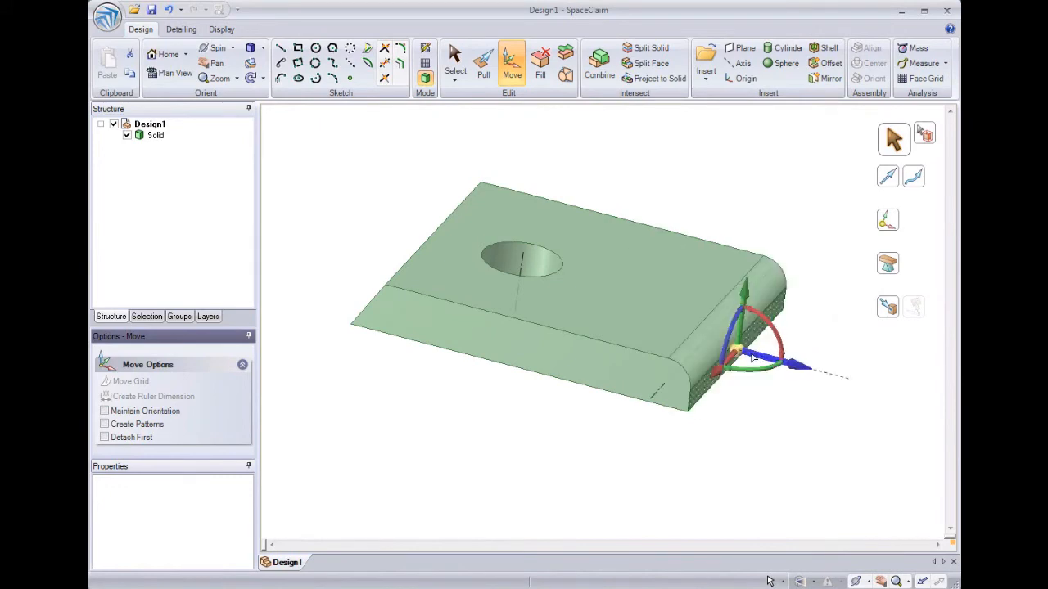
{"action": "left_click", "coordinate": [524, 262]}
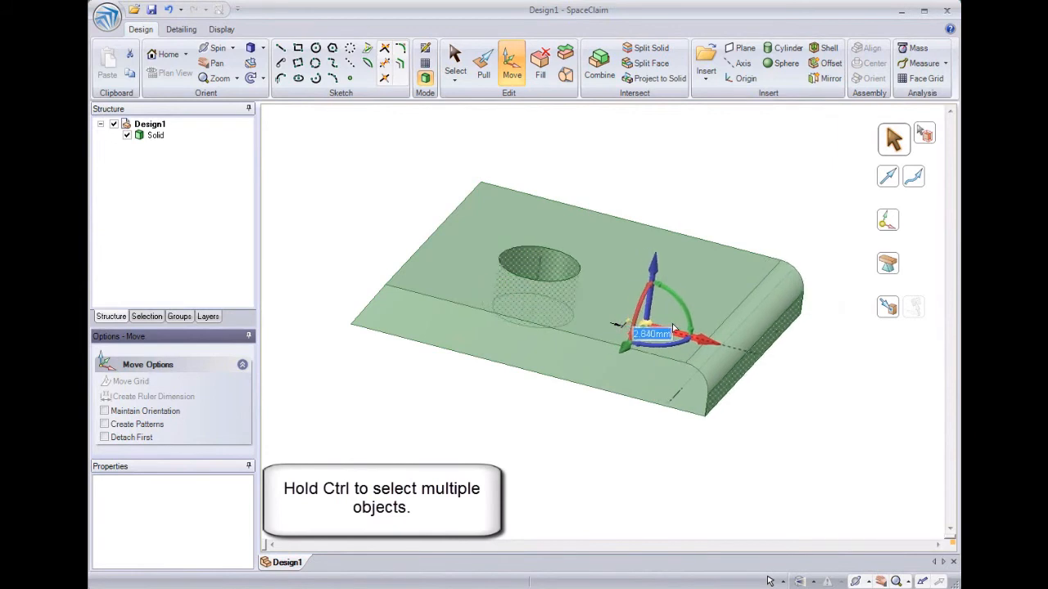
{"action": "left_click_drag", "start_coordinate": [671, 324], "coordinate": [745, 364]}
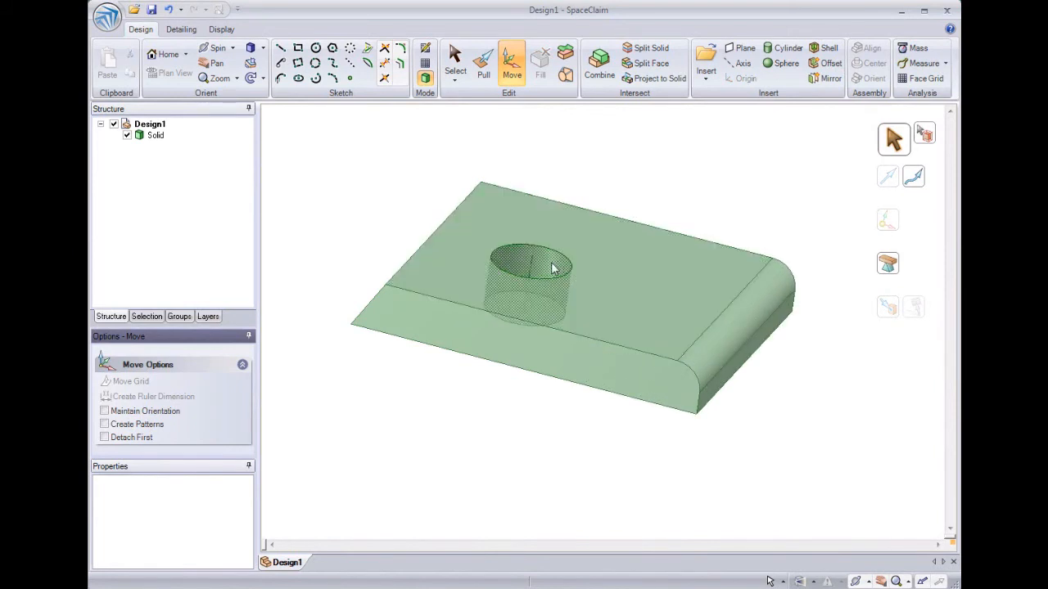
Ctrl-drag the Move arrow to copy the hole, placing the copy beside the original
{"action": "left_click", "coordinate": [524, 287]}
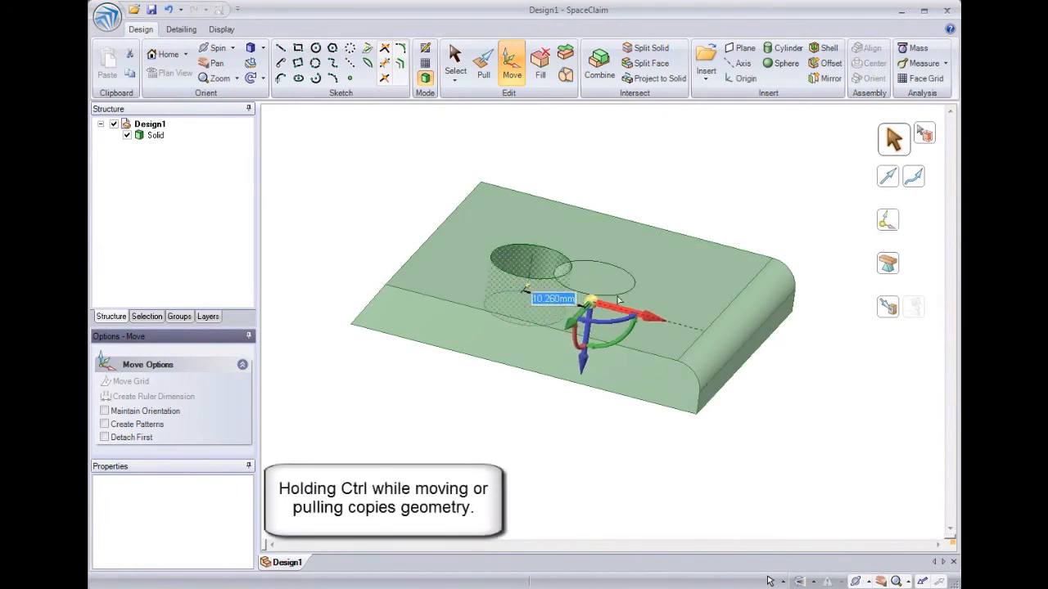
{"action": "left_click_drag", "start_coordinate": [619, 303], "coordinate": [728, 336]}
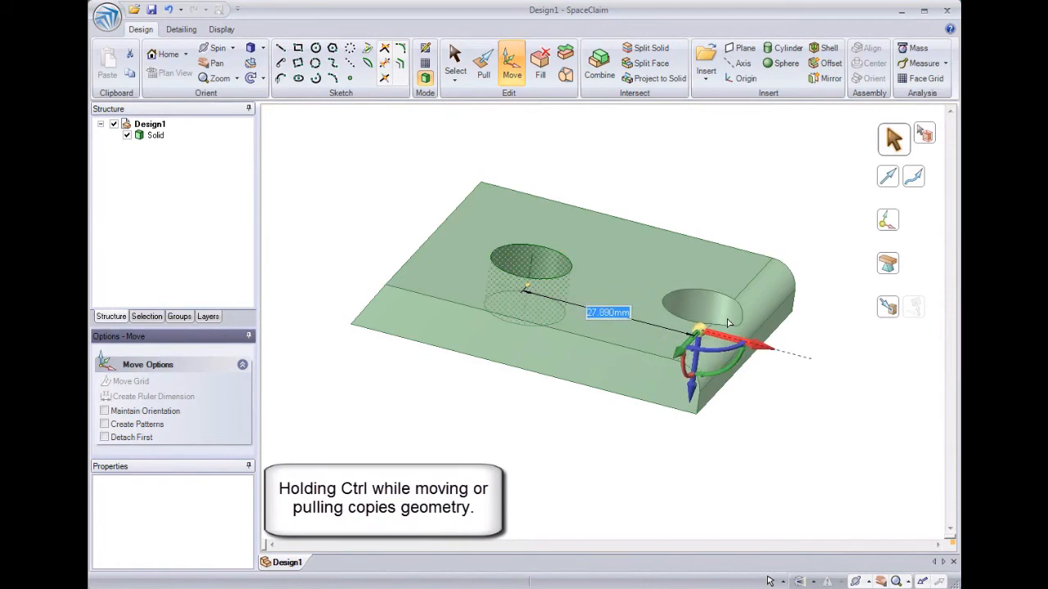
{"action": "left_click_drag", "start_coordinate": [729, 325], "coordinate": [684, 295]}
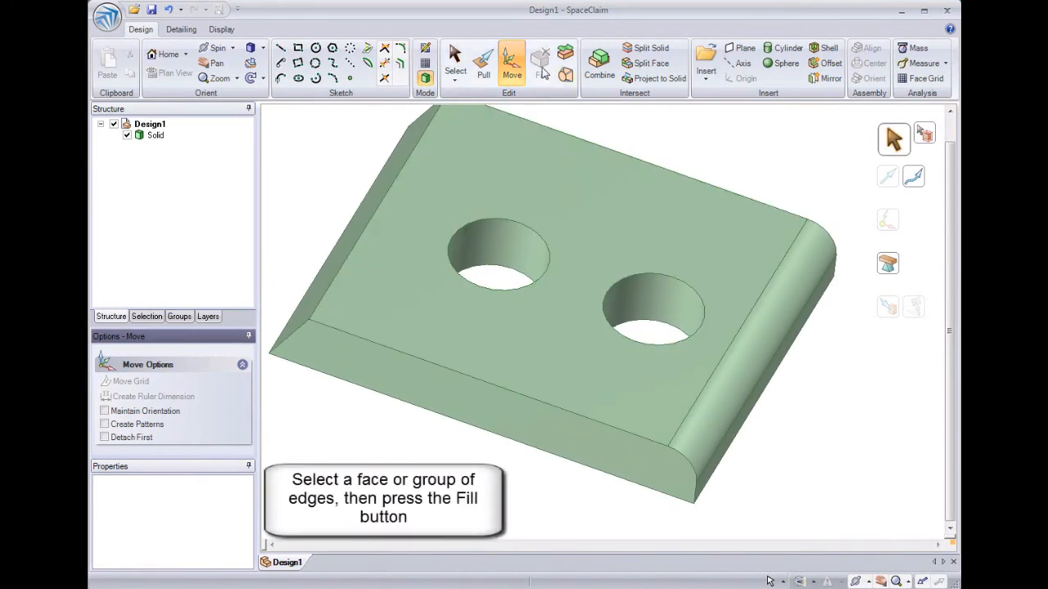
{"action": "mouse_move", "coordinate": [539, 62]}
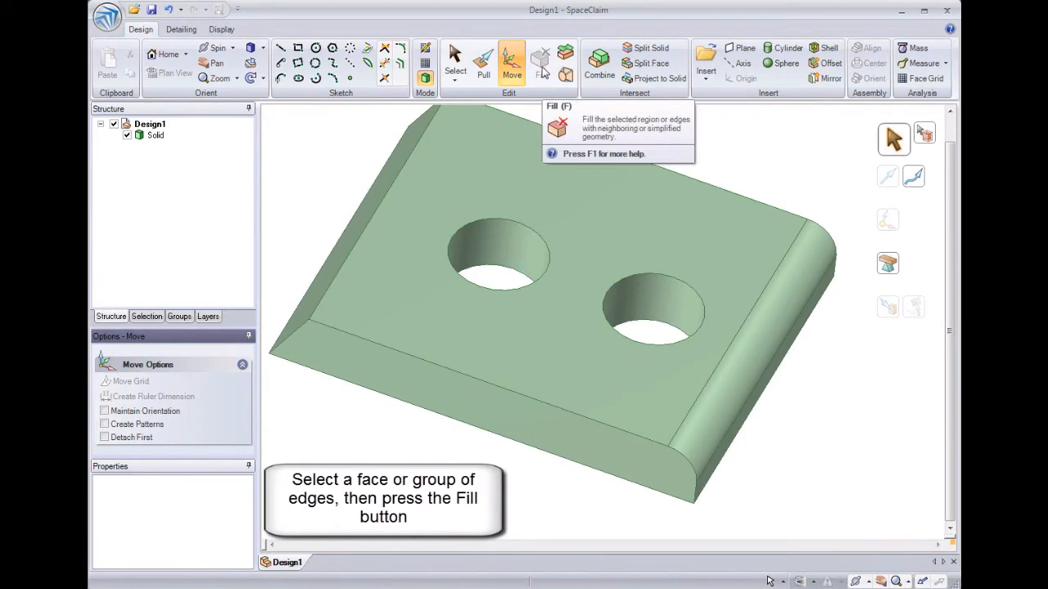
{"action": "mouse_move", "coordinate": [540, 72]}
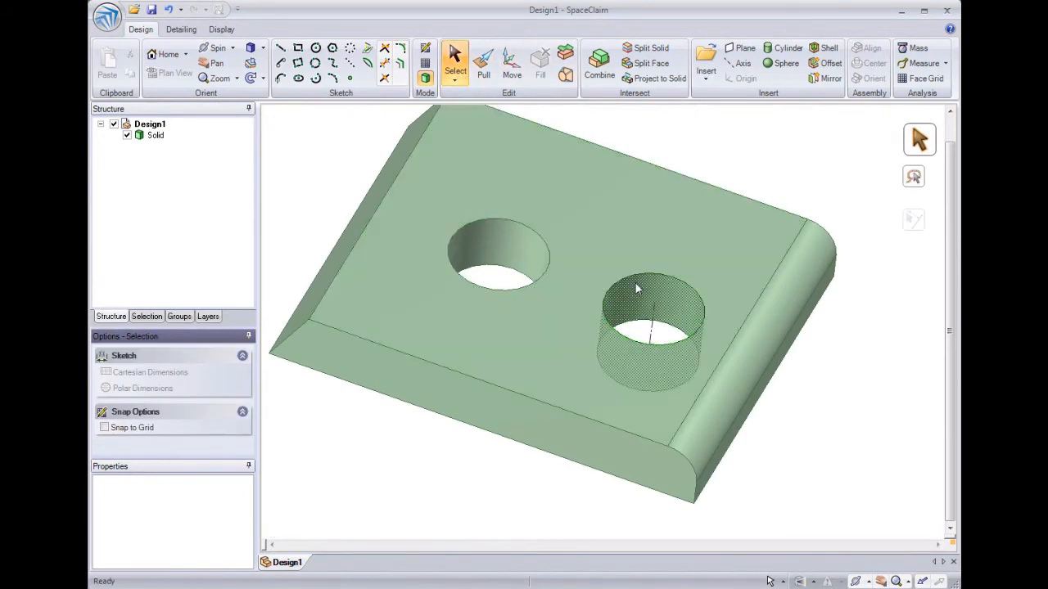
Fill away the copied hole's inner face so only one hole remains
{"action": "left_click", "coordinate": [541, 62]}
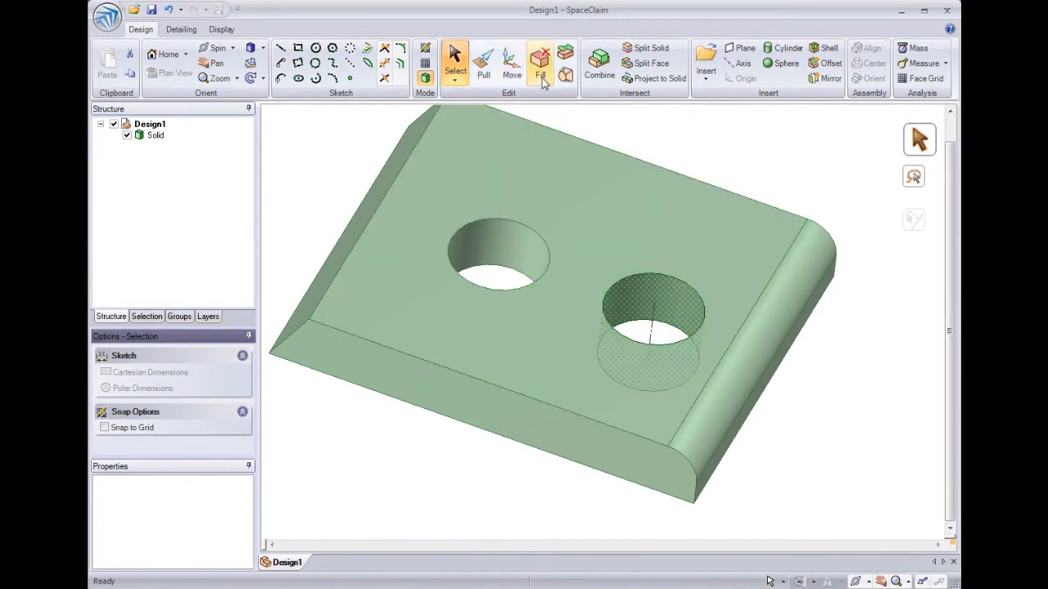
{"action": "left_click", "coordinate": [540, 62]}
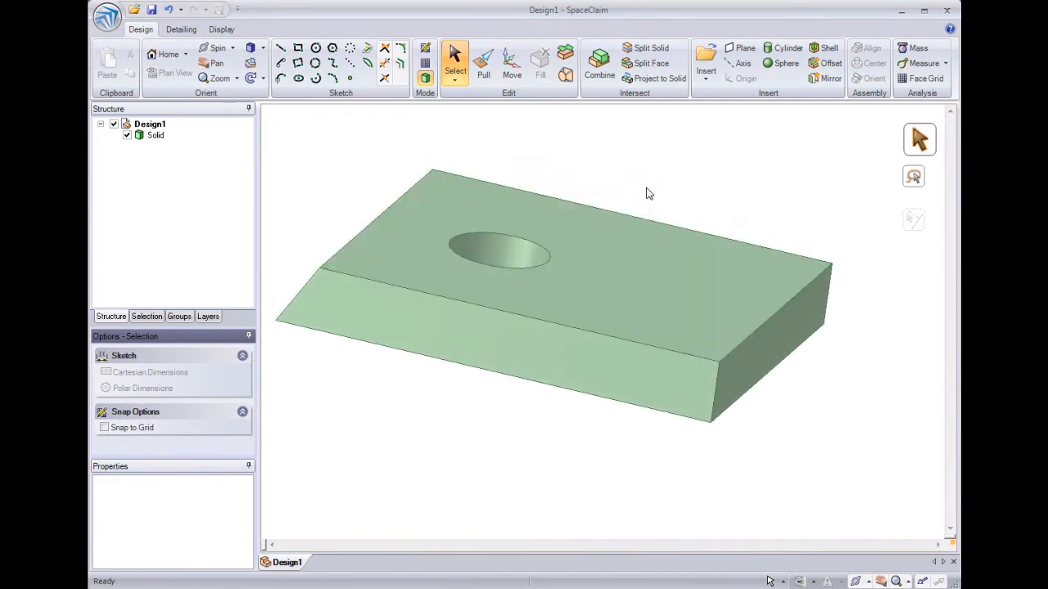
{"action": "mouse_move", "coordinate": [645, 190]}
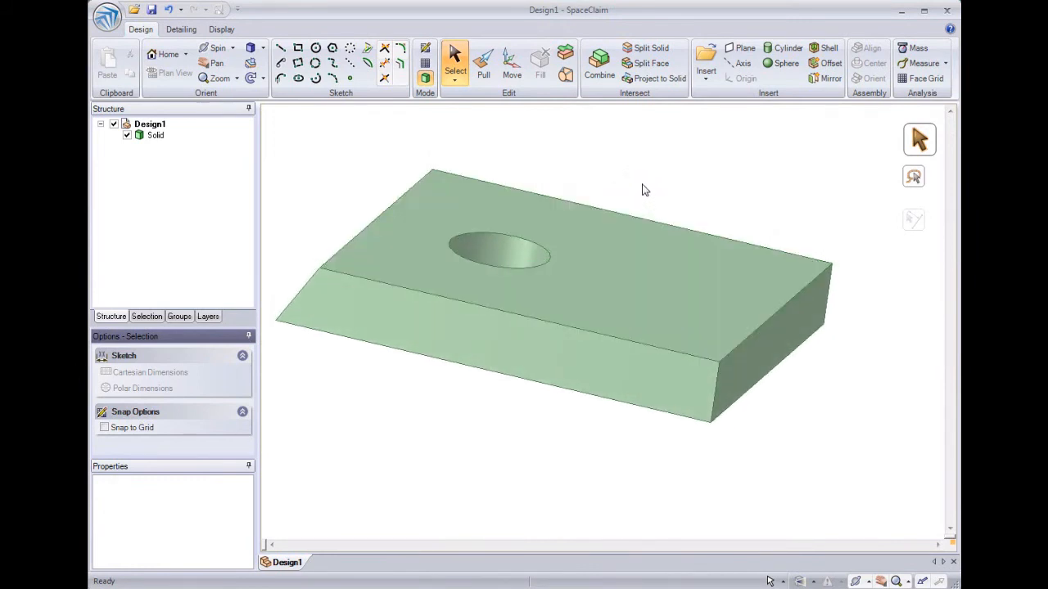
{"action": "mouse_move", "coordinate": [465, 146]}
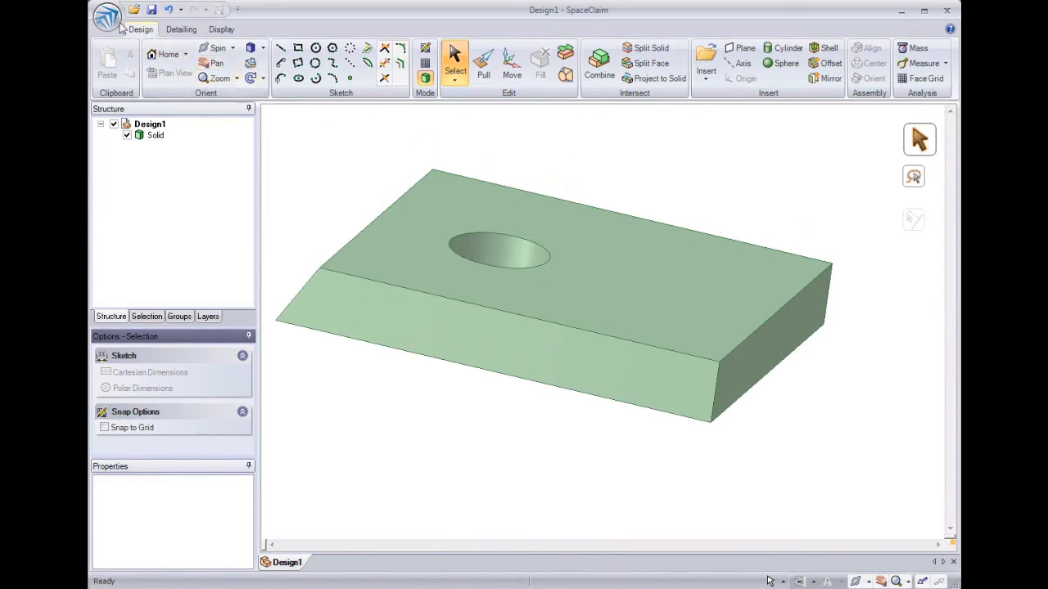
Bring up the Open dialog and choose a different entry in the Files of type list
{"action": "left_click", "coordinate": [108, 18]}
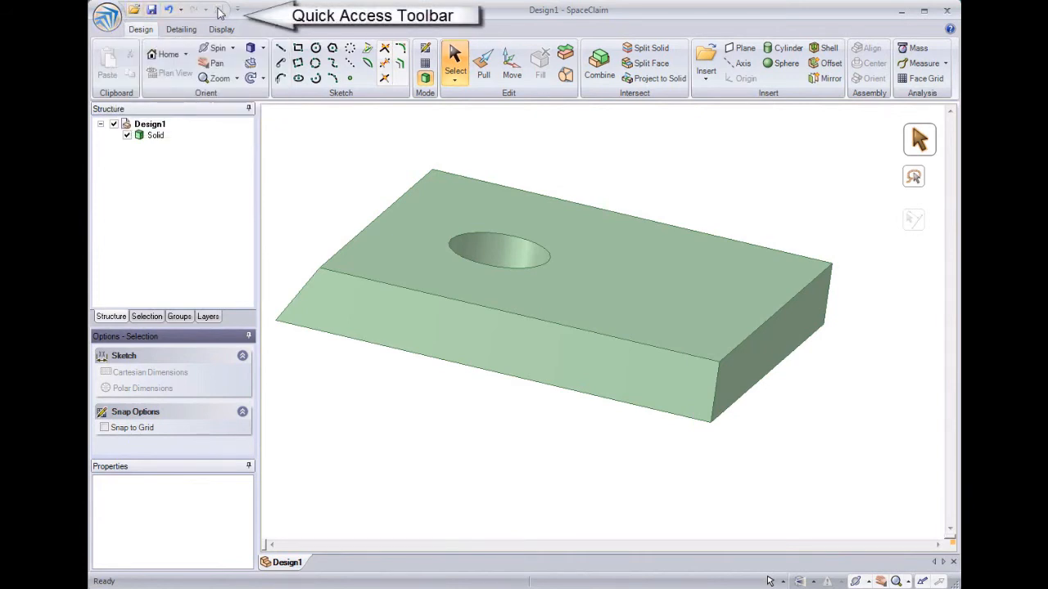
{"action": "mouse_move", "coordinate": [134, 10]}
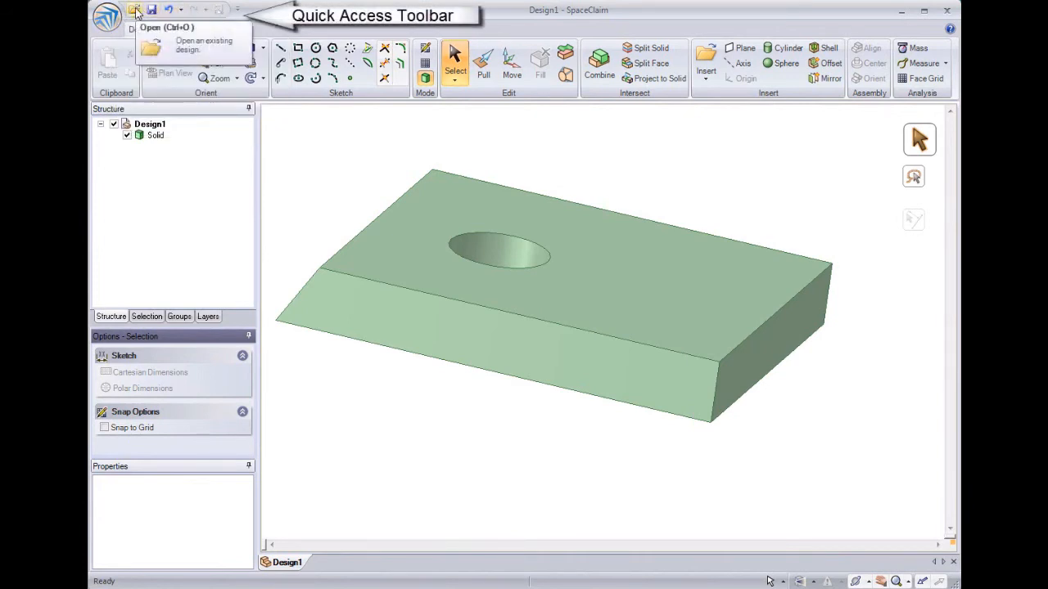
{"action": "mouse_move", "coordinate": [152, 9]}
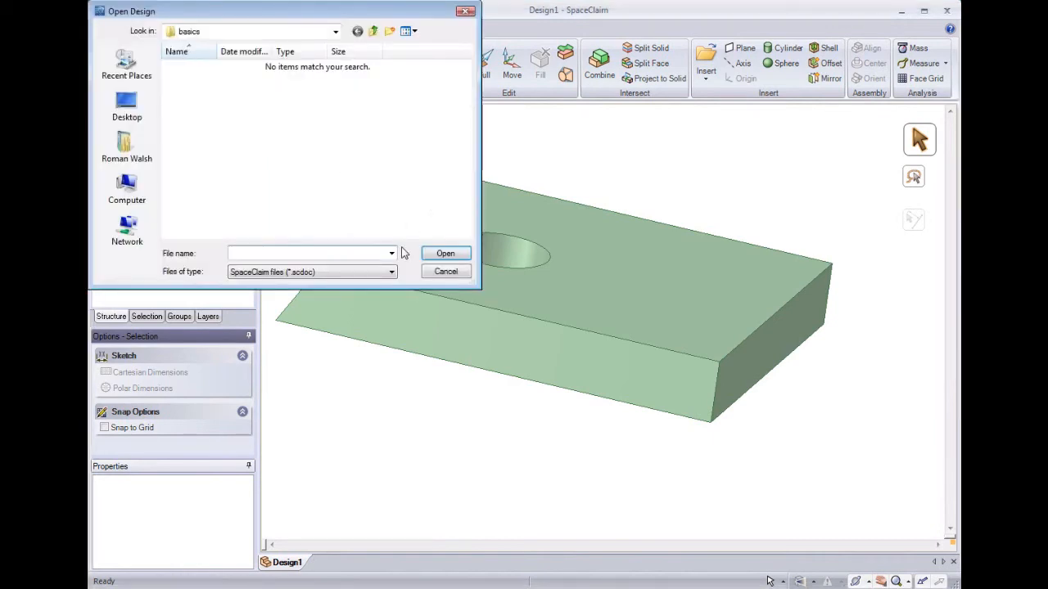
{"action": "left_click", "coordinate": [390, 272]}
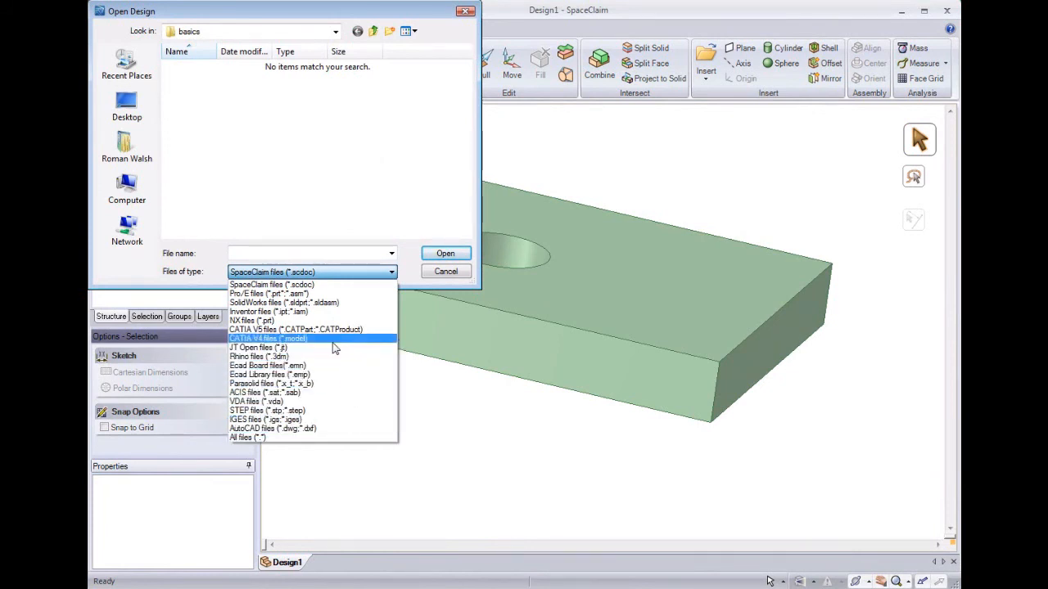
{"action": "left_click", "coordinate": [268, 311]}
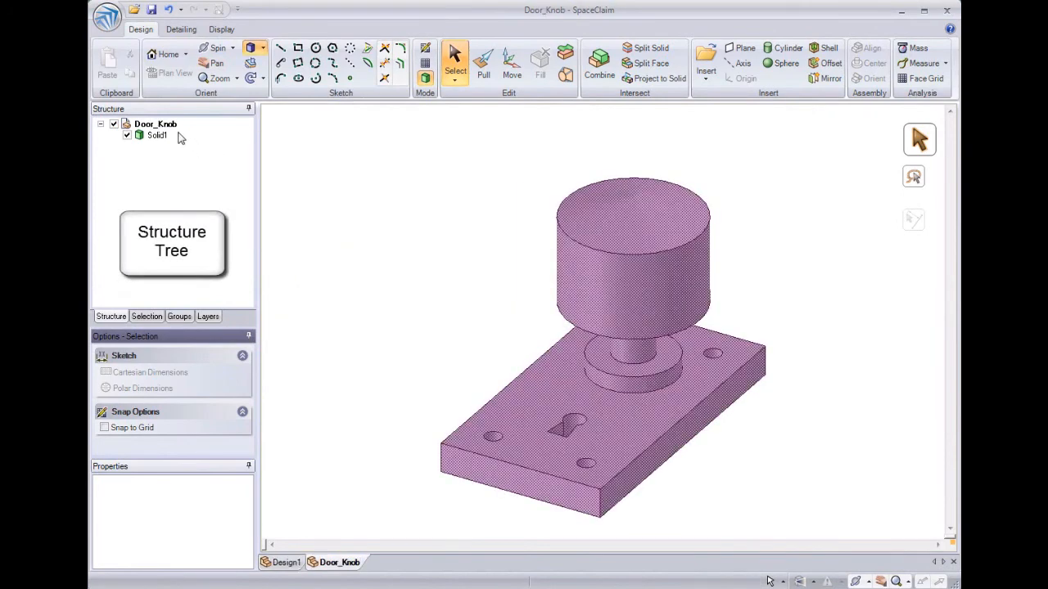
Select the Door_Knob solid and pull the knob cylinder's face to change its diameter
{"action": "left_click", "coordinate": [155, 134]}
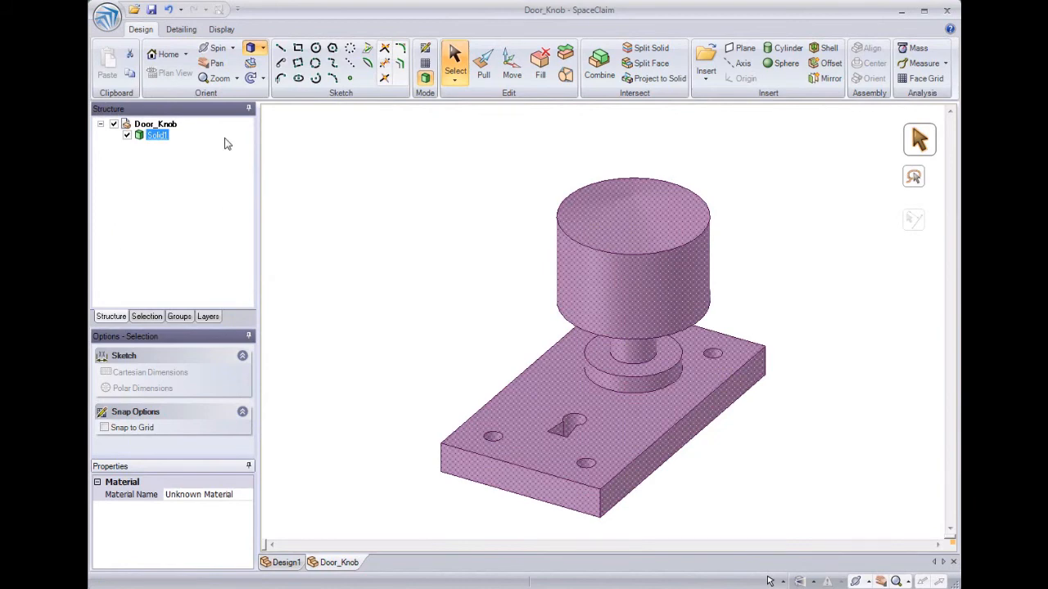
{"action": "mouse_move", "coordinate": [268, 141]}
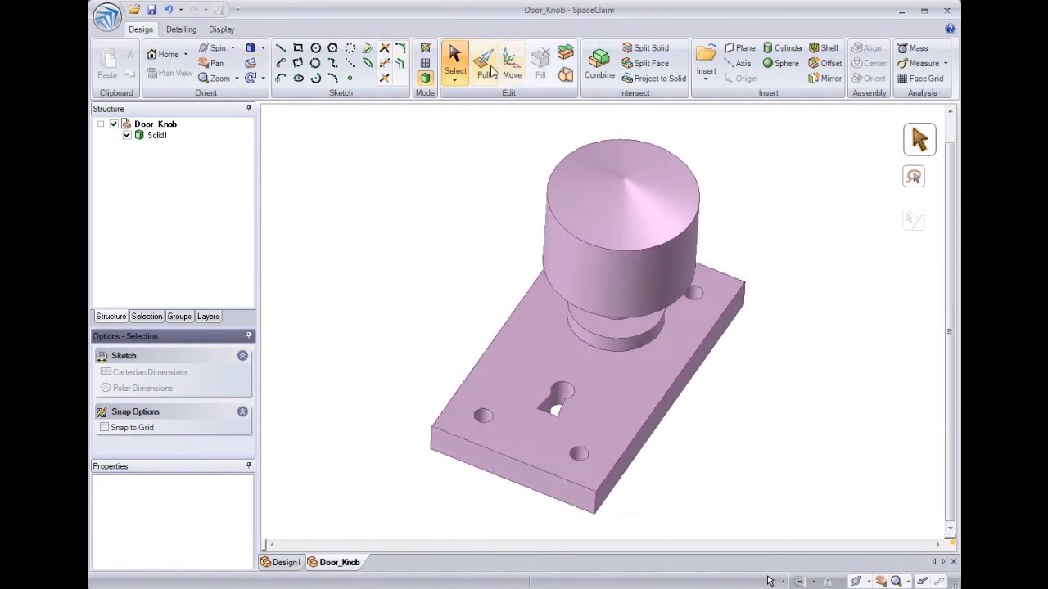
{"action": "left_click", "coordinate": [485, 63]}
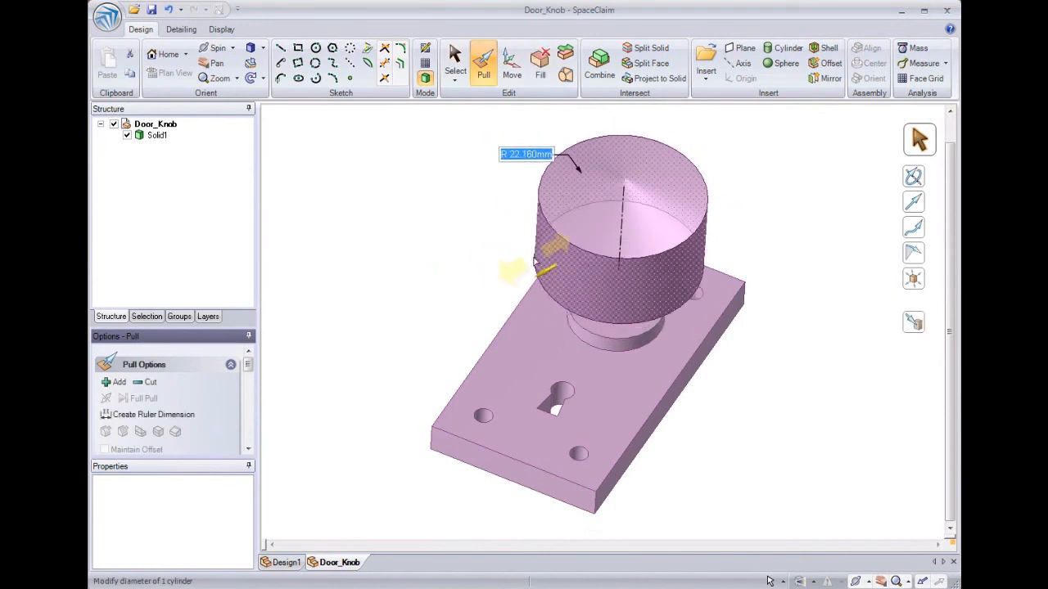
{"action": "left_click", "coordinate": [511, 62]}
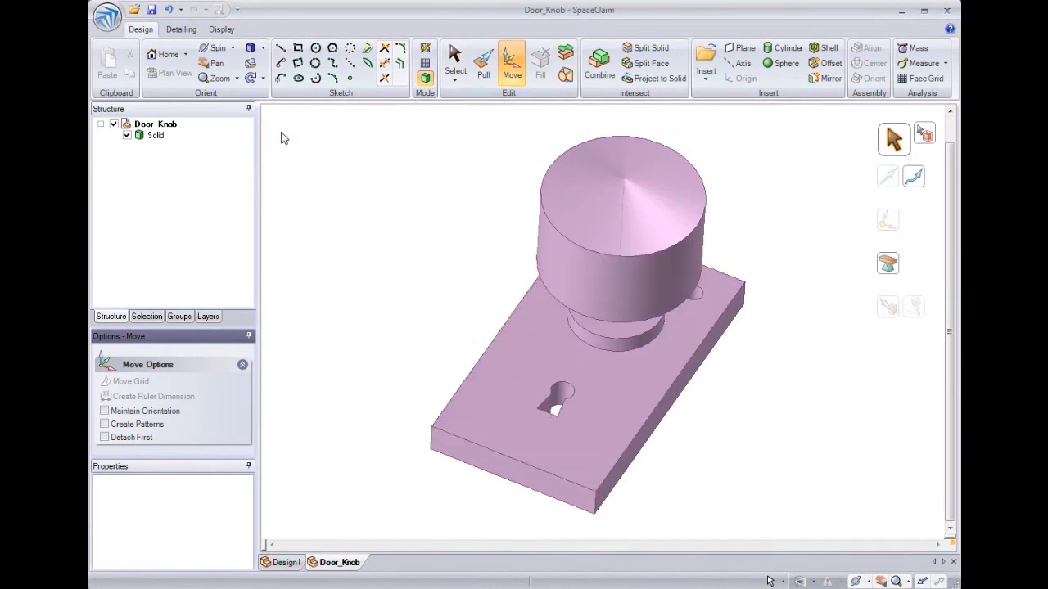
{"action": "mouse_move", "coordinate": [167, 10]}
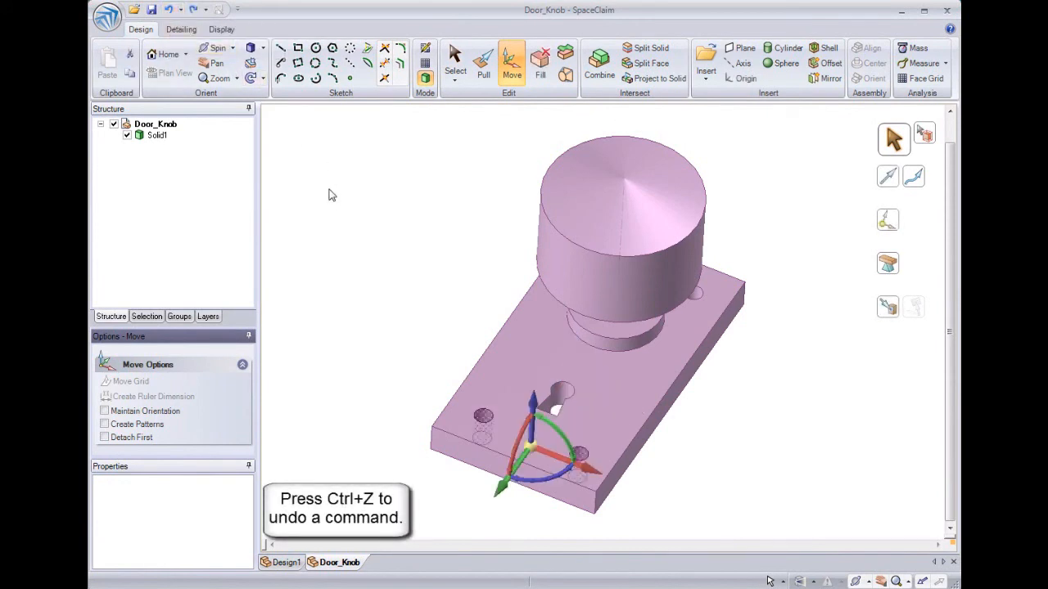
Return to pulling the knob cylinder after the undone hole move
{"action": "left_click", "coordinate": [483, 63]}
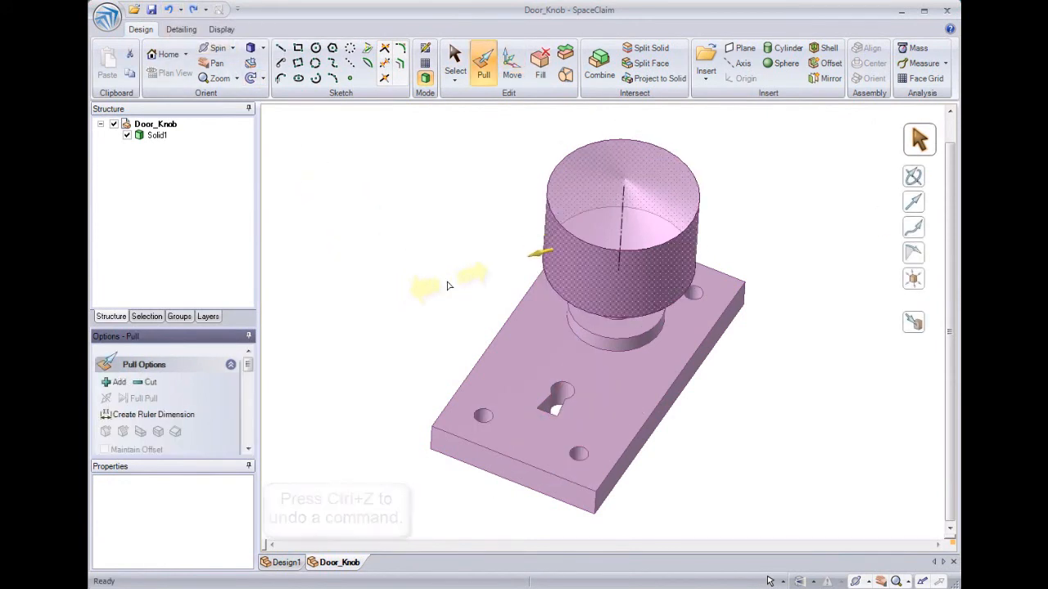